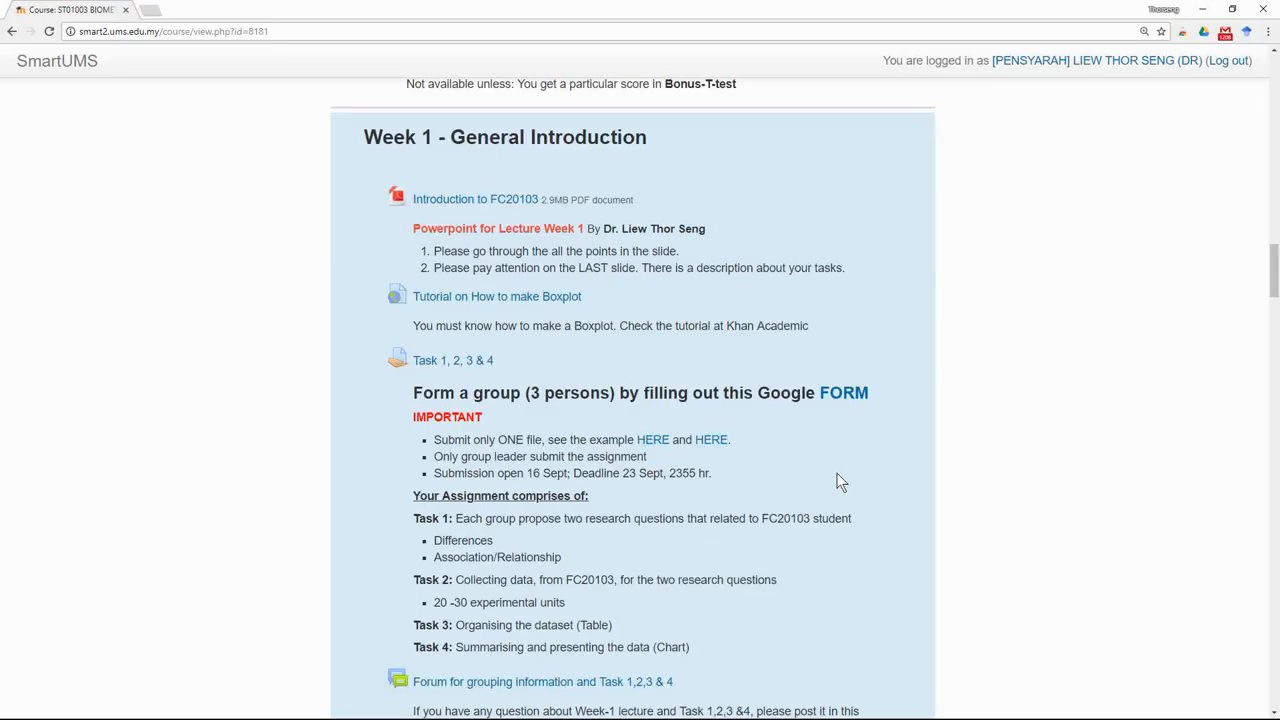
pyautogui.moveTo(844, 482)
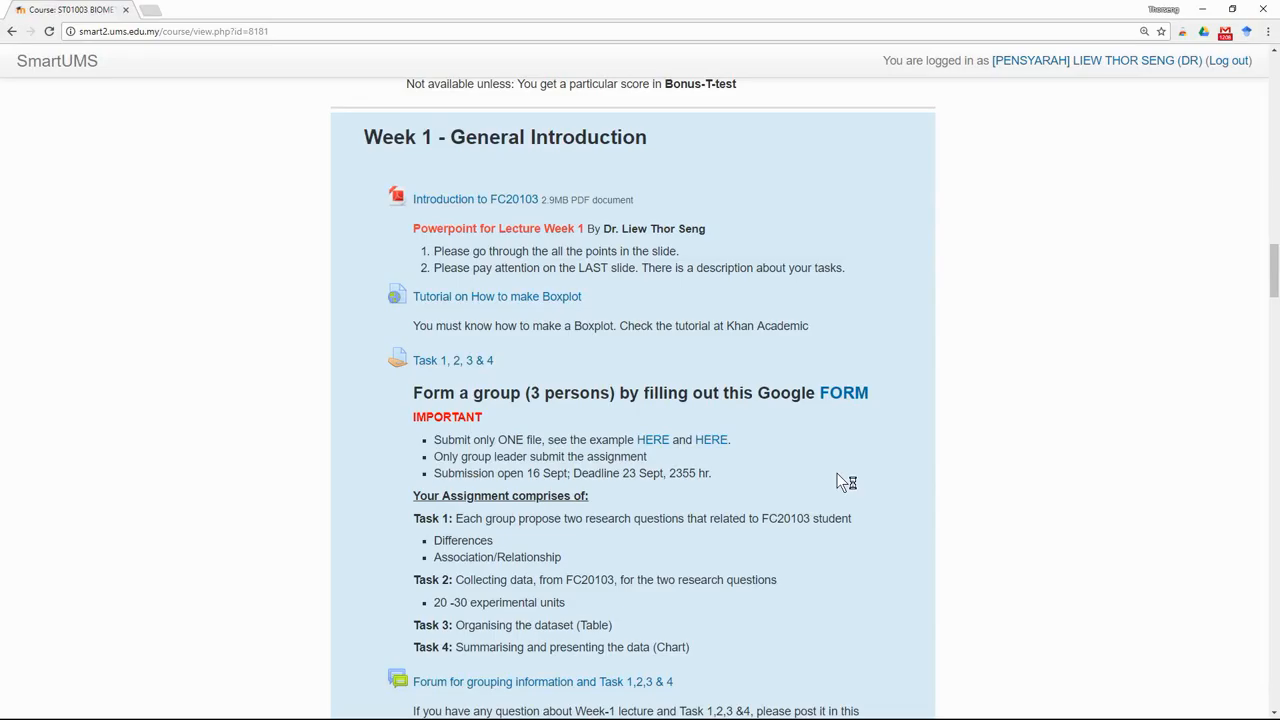
pyautogui.moveTo(840, 480)
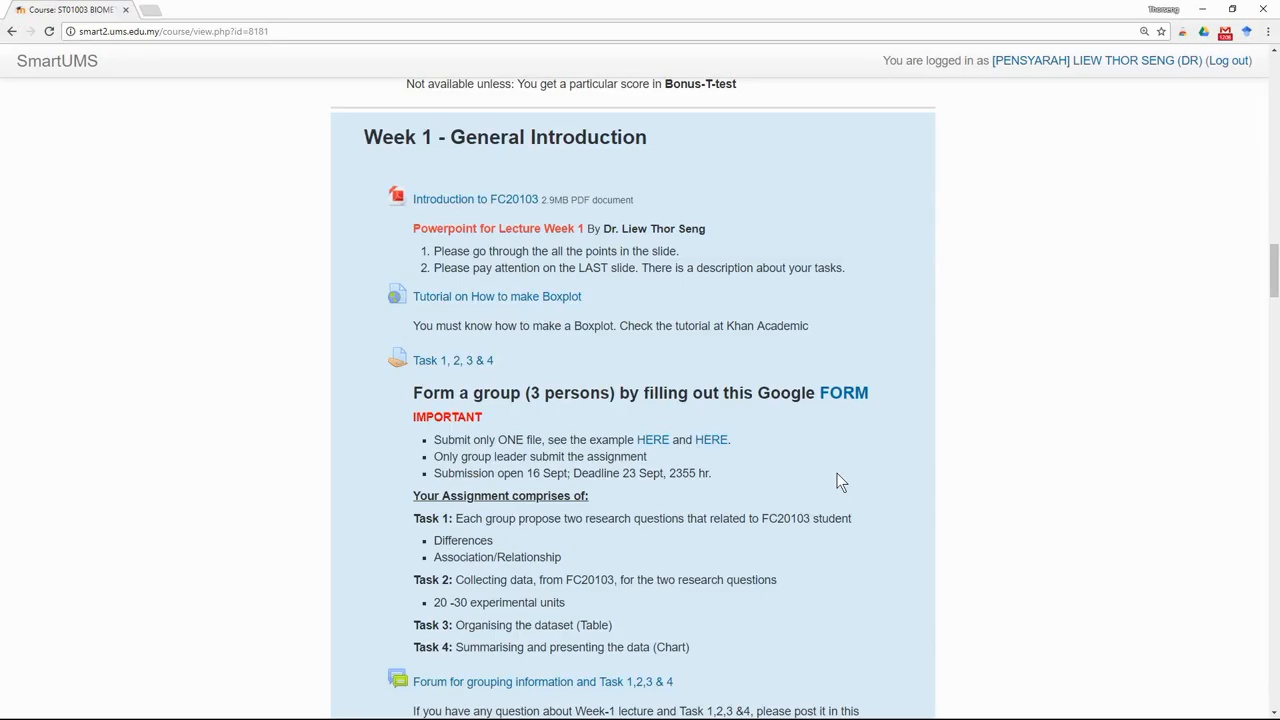
pyautogui.moveTo(808, 336)
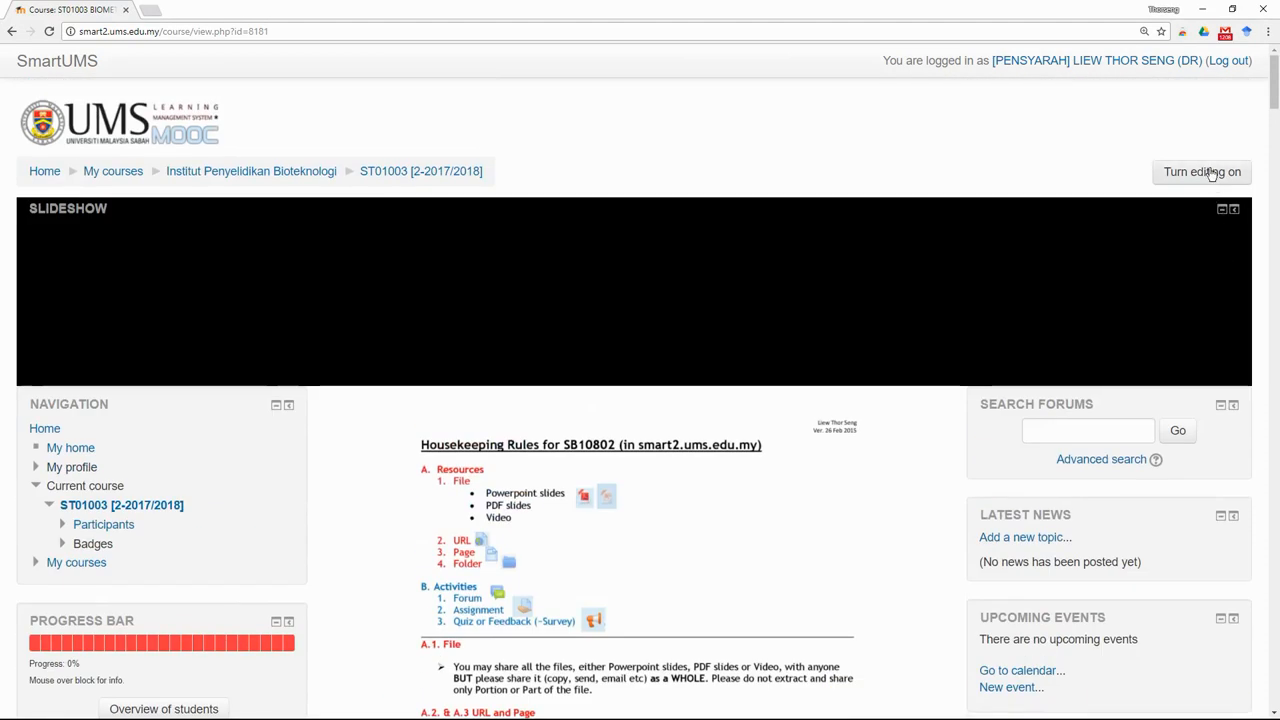
# - Turn editing on for the ST01003 course and reach the Introduction to FC20103 item's Edit menu
pyautogui.click(1202, 172)
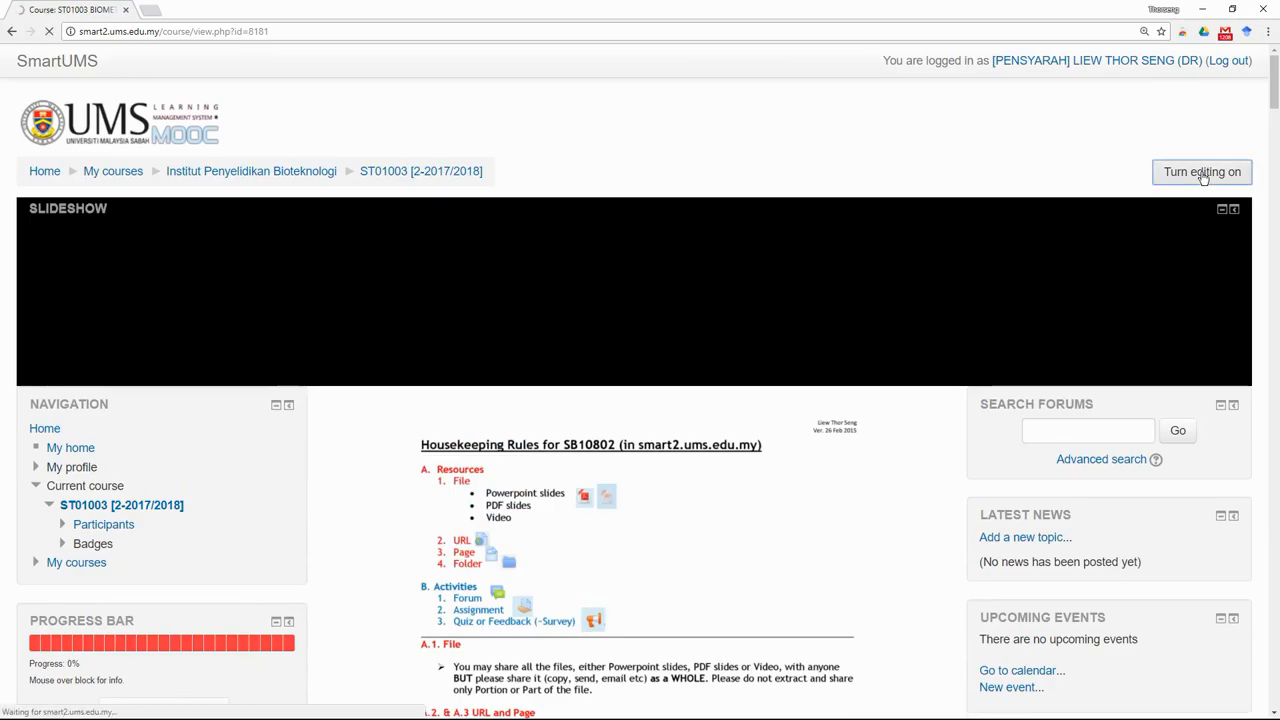
pyautogui.click(1202, 172)
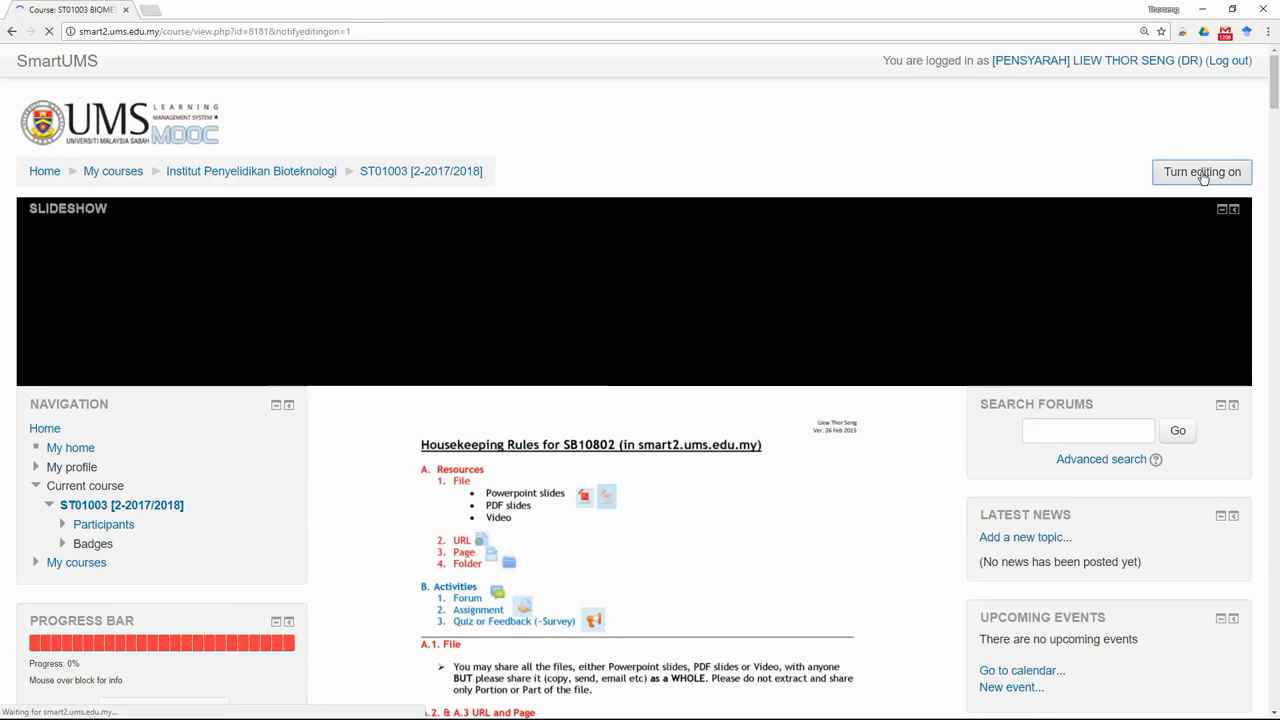
pyautogui.click(1202, 172)
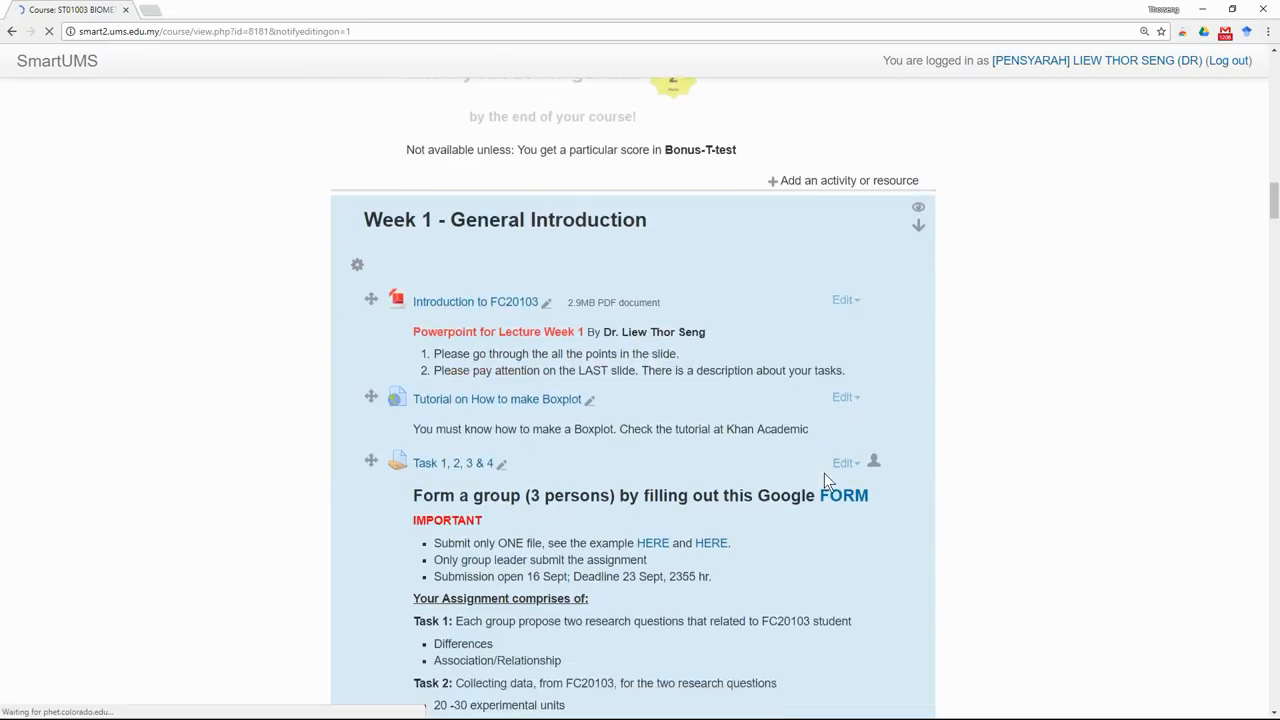
pyautogui.scroll(-3)
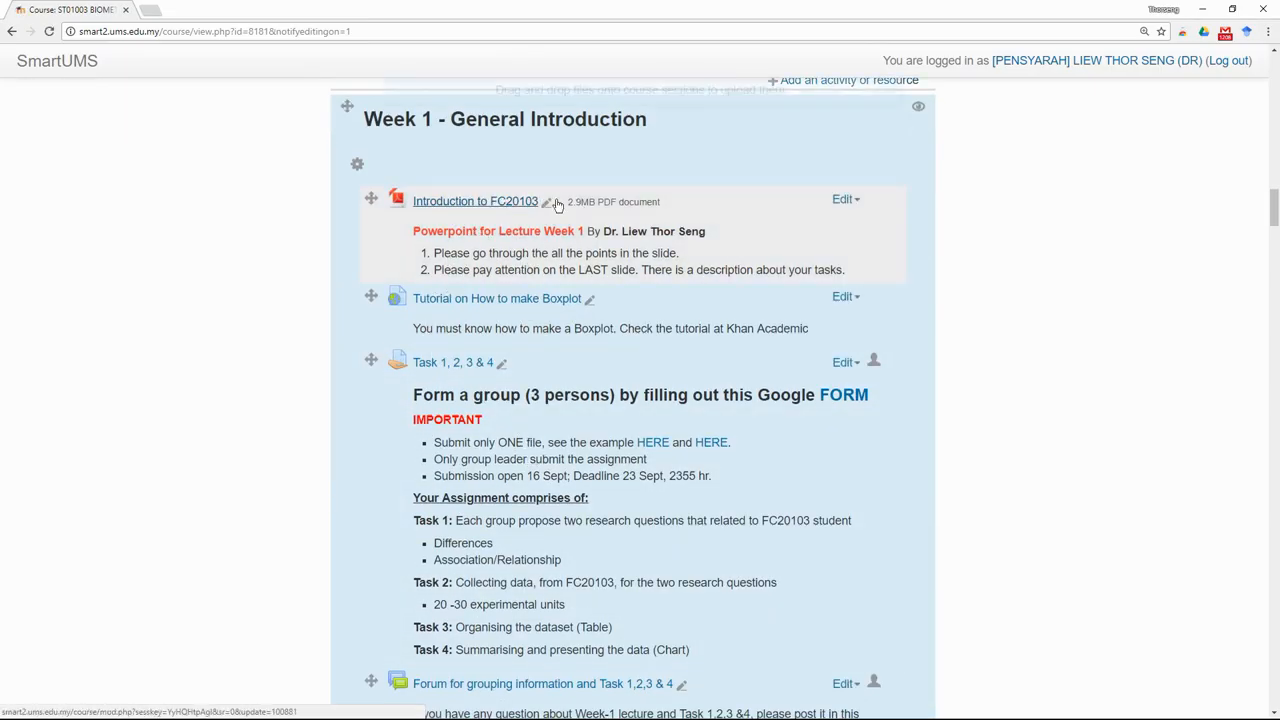
pyautogui.click(844, 200)
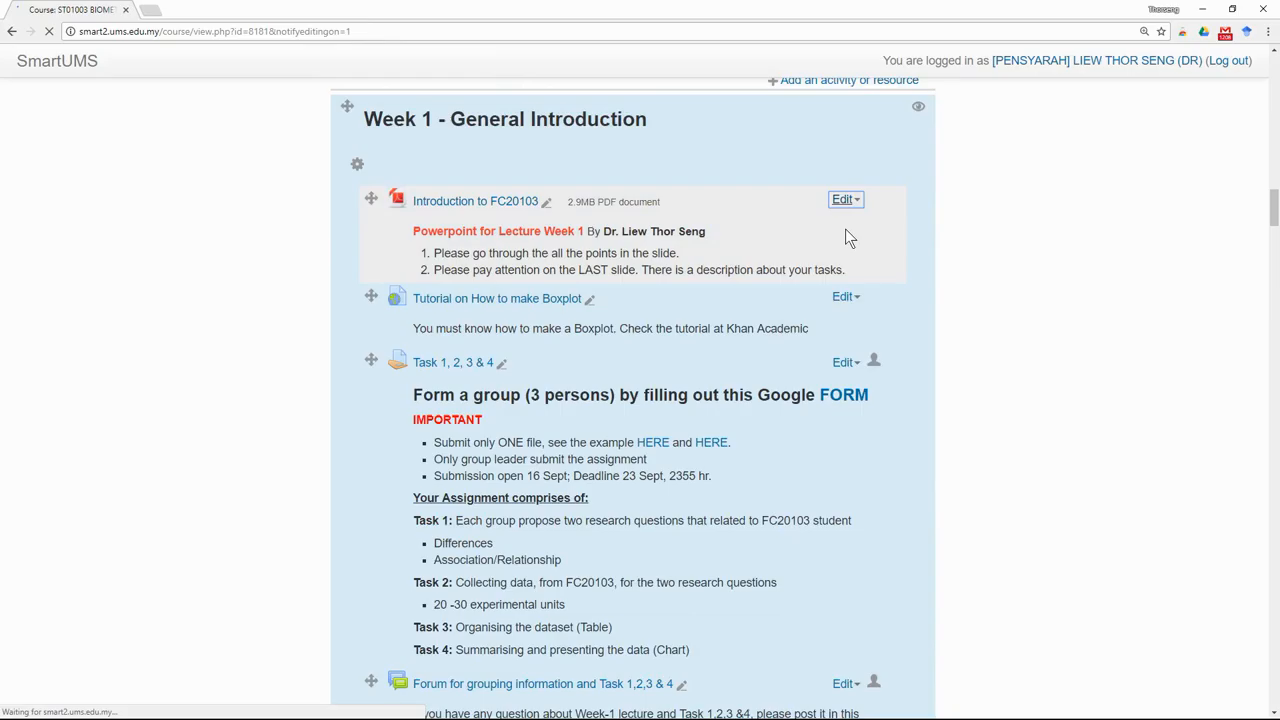
# - In the Introduction to FC20103 settings, delete the old lecture PDF from Content and confirm
pyautogui.click(844, 200)
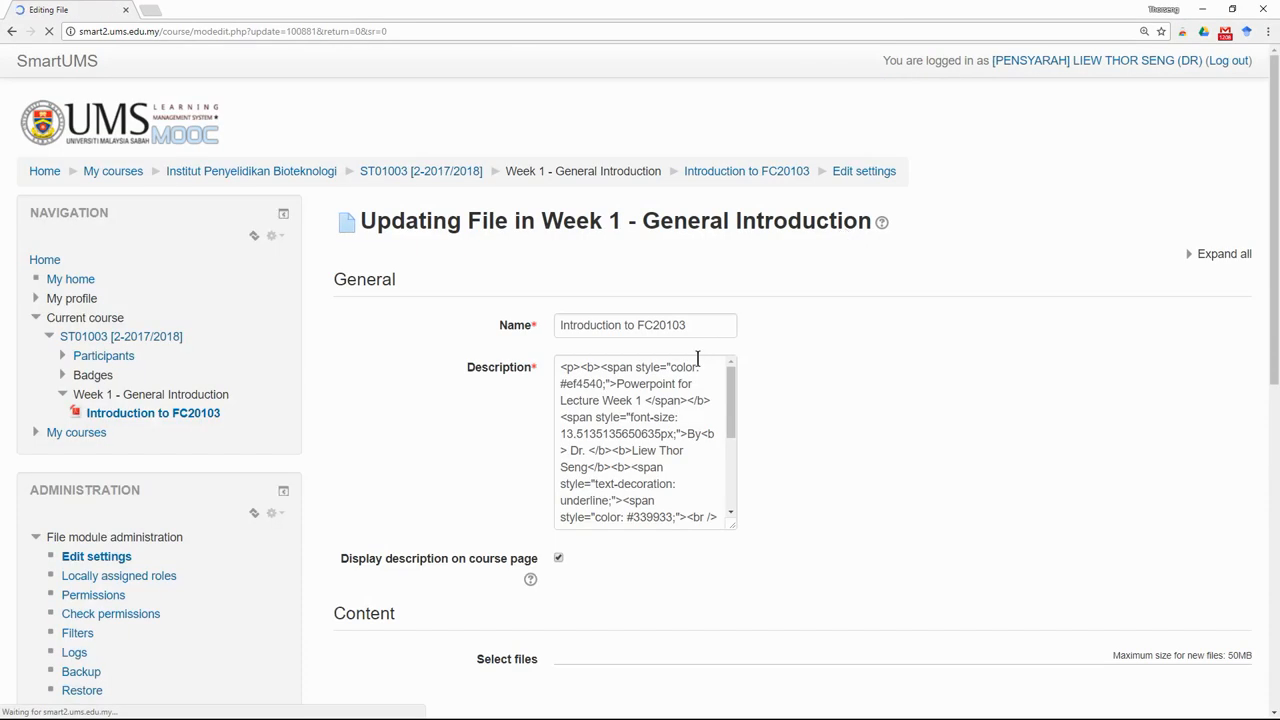
pyautogui.scroll(-3)
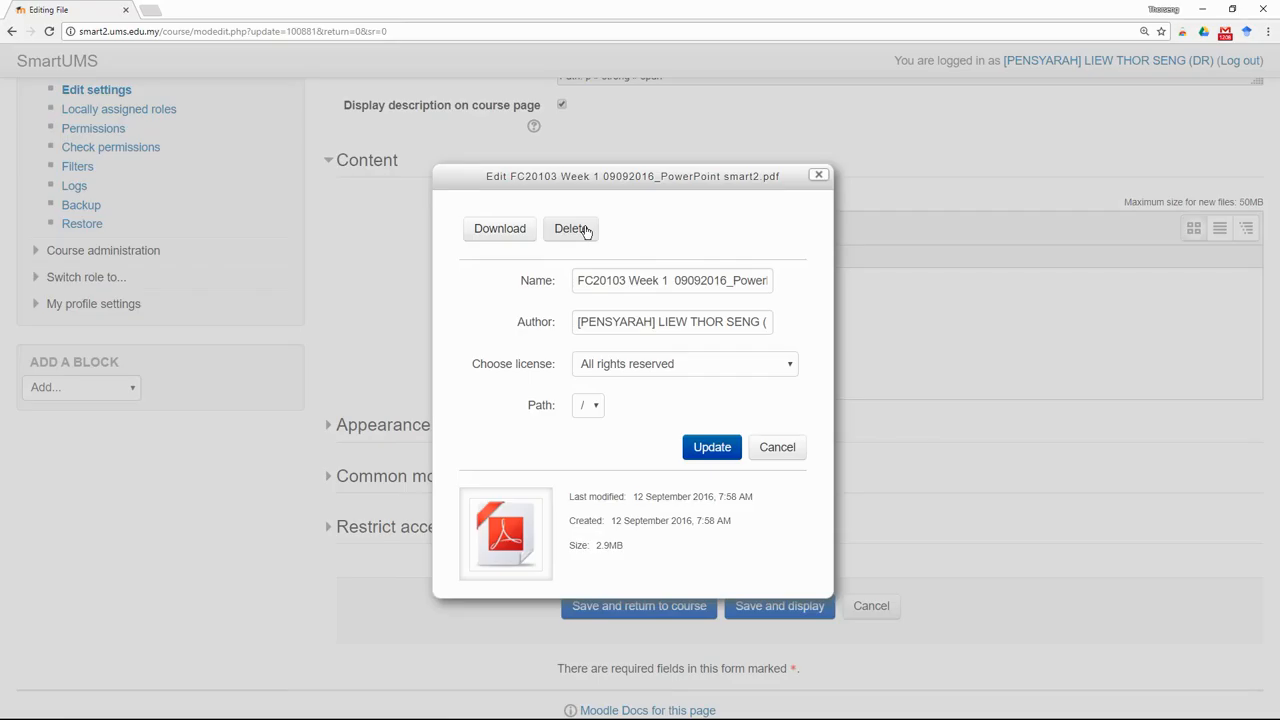
pyautogui.click(572, 228)
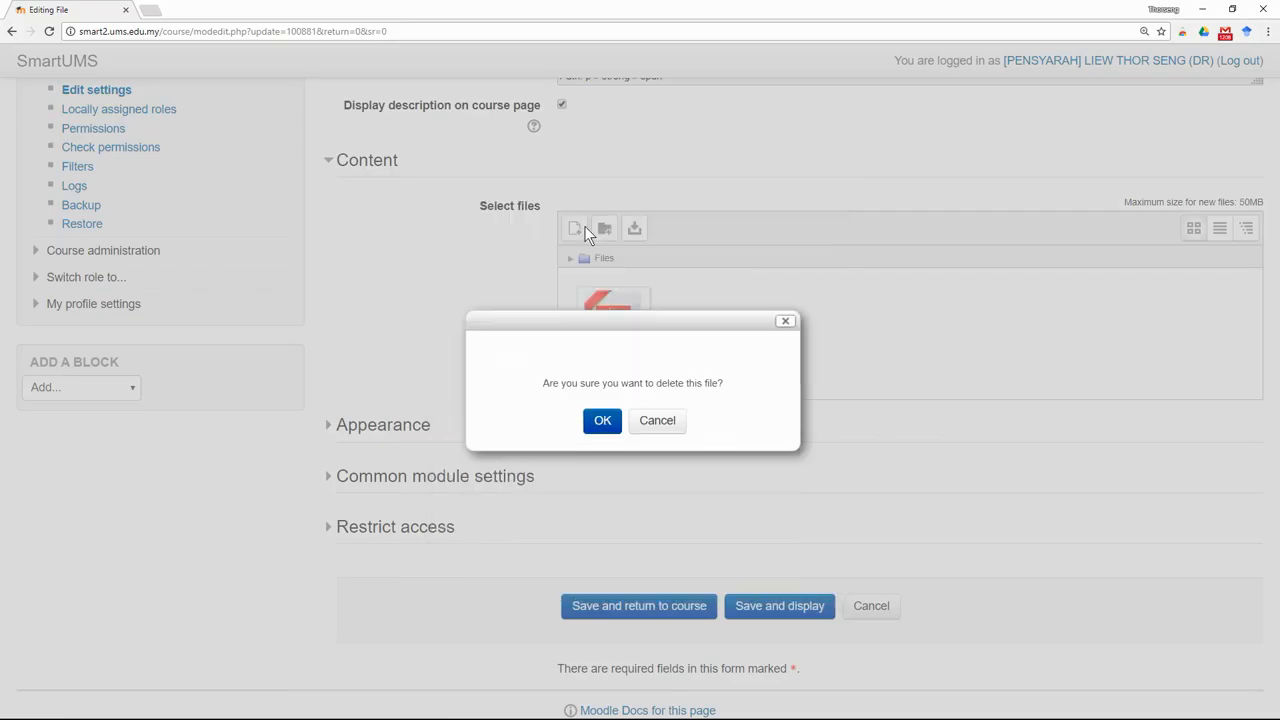
pyautogui.click(656, 420)
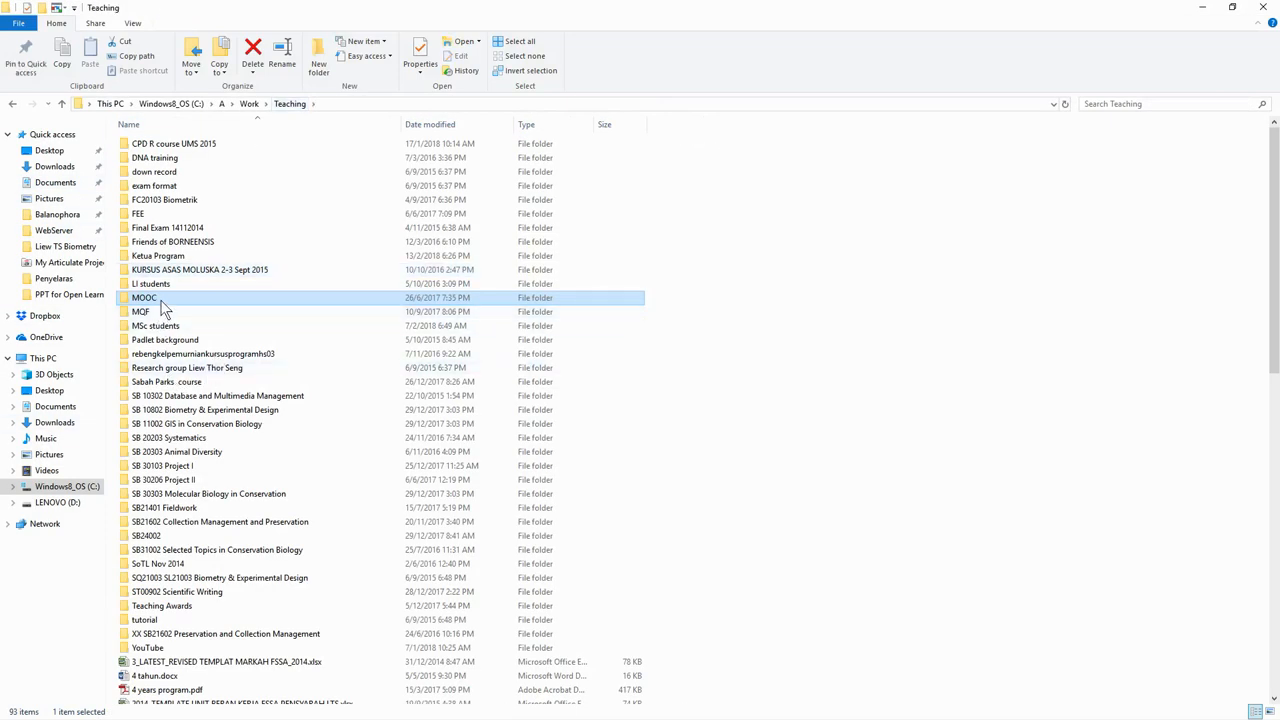
# - Browse into the MOOC folder and its subfolder to locate the new Week 1.pdf
pyautogui.doubleClick(144, 296)
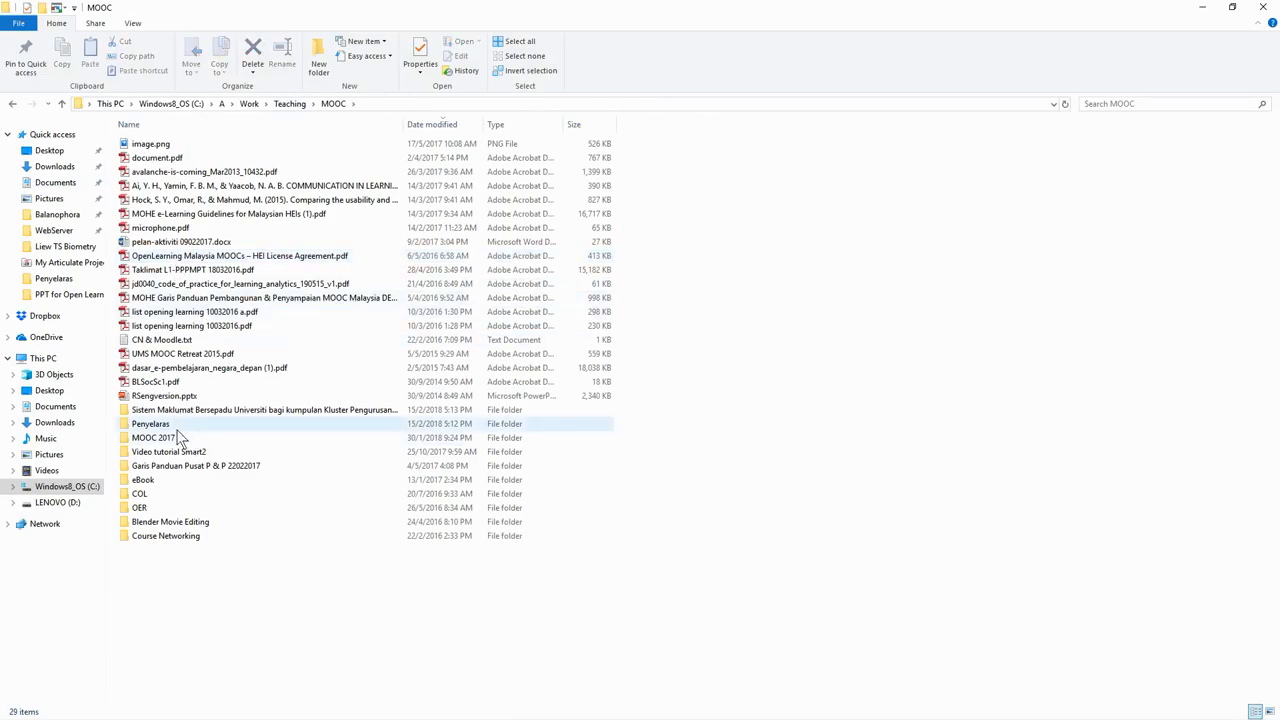
pyautogui.doubleClick(150, 424)
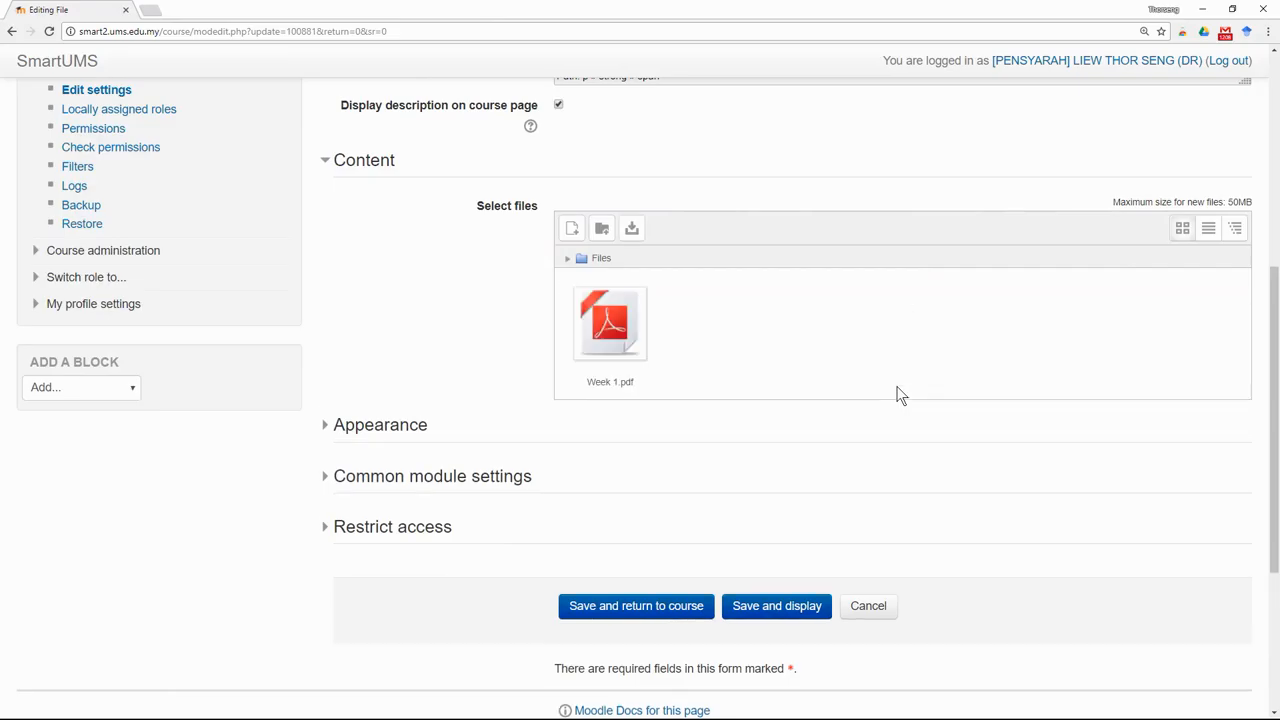
# - Save the Introduction to FC20103 item and return to the course with the new 2.4MB PDF
pyautogui.click(636, 604)
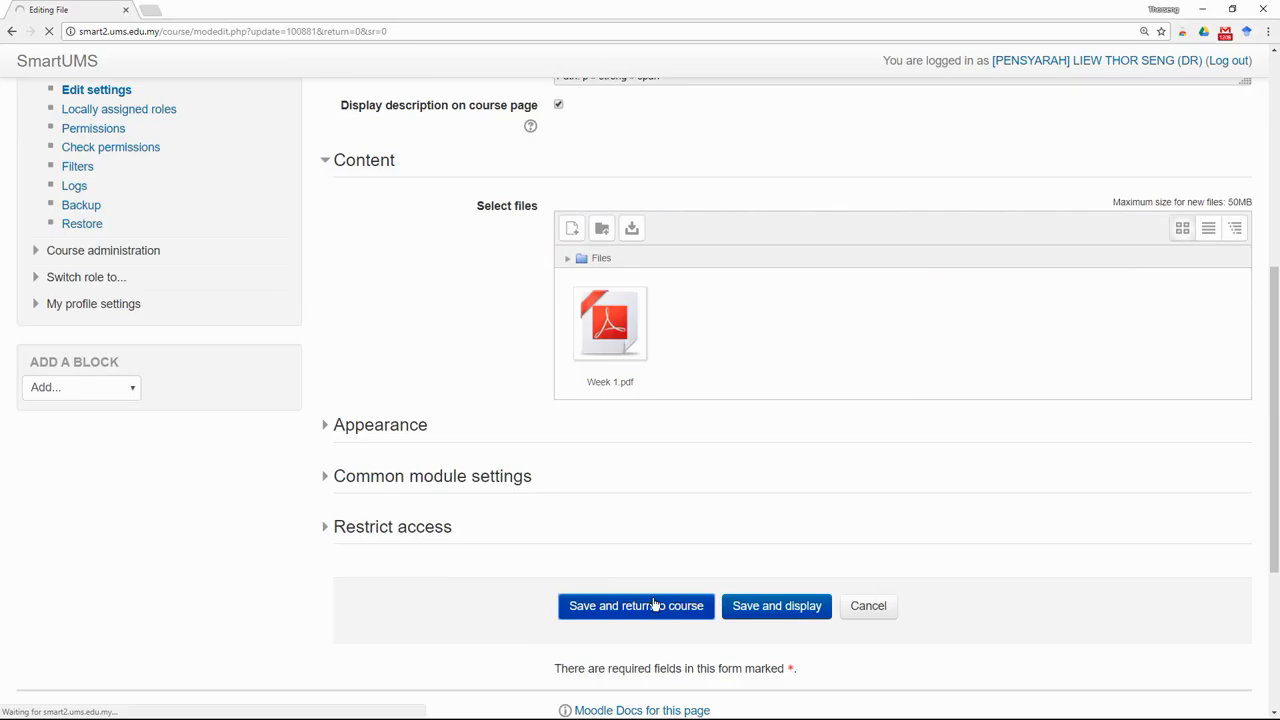
pyautogui.click(636, 604)
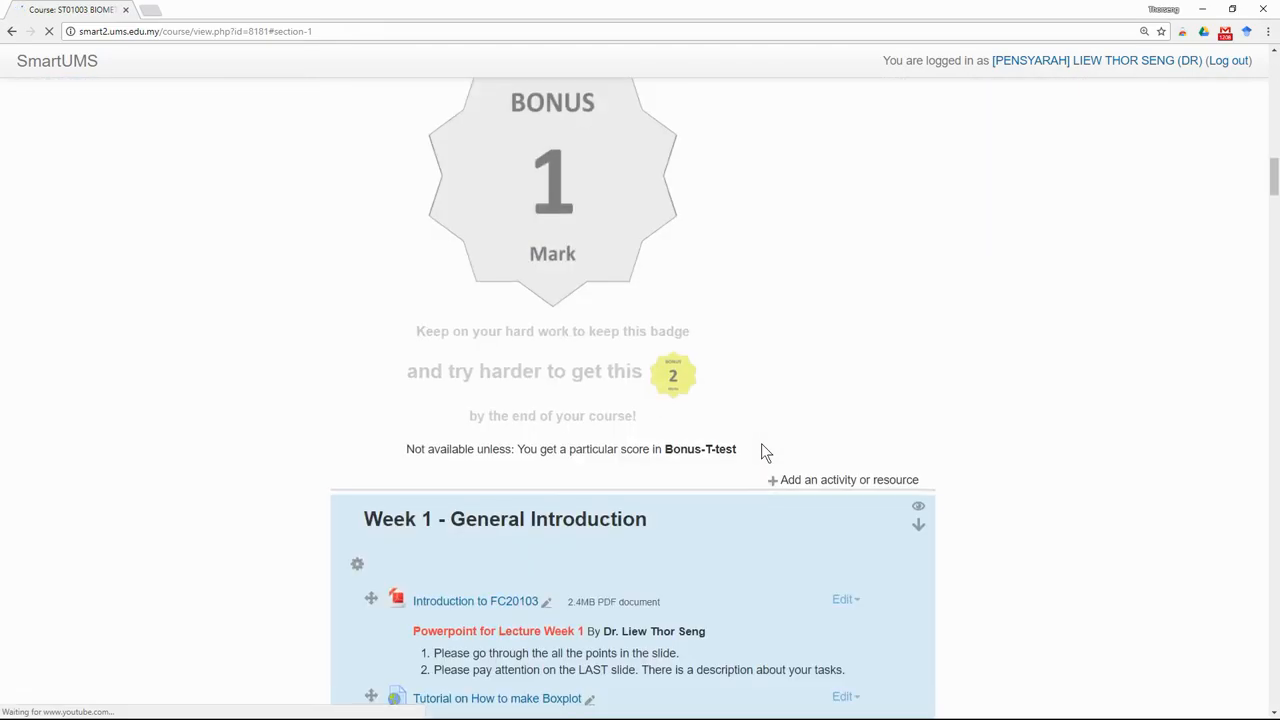
# - Reach the Task 1, 2, 3 & 4 assignment and bring up its Edit settings
pyautogui.scroll(-3)
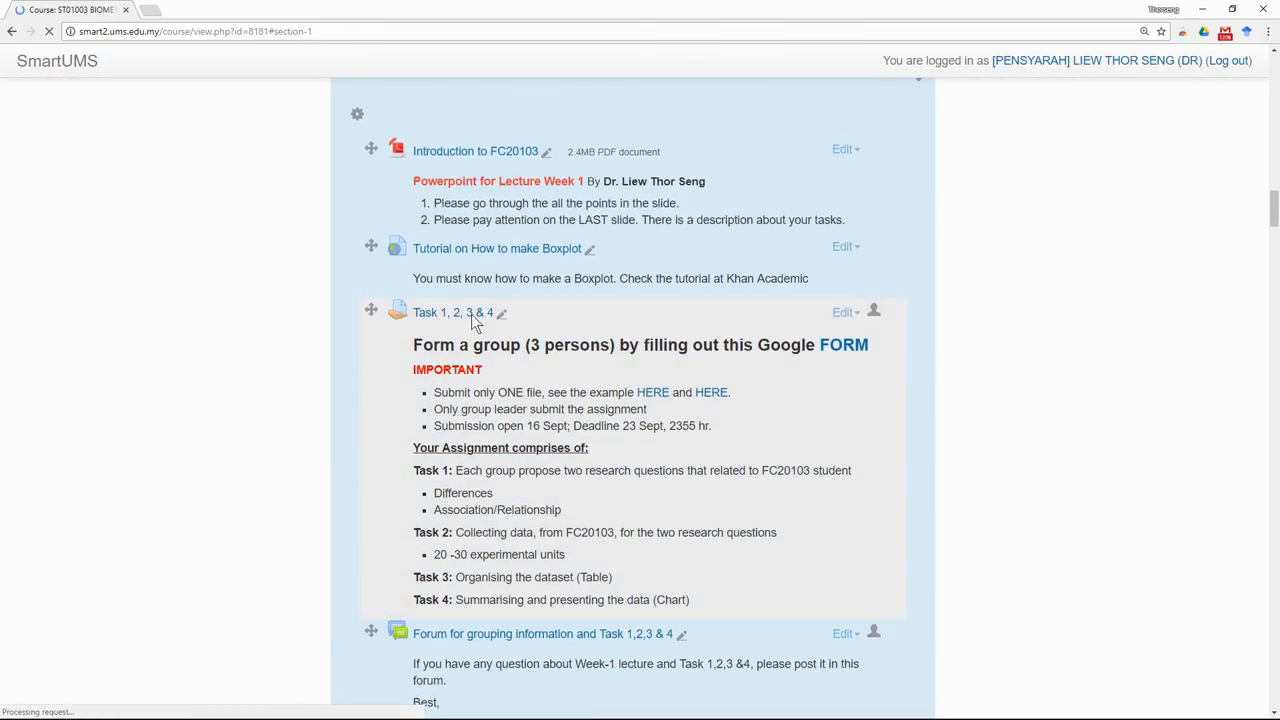
pyautogui.click(452, 312)
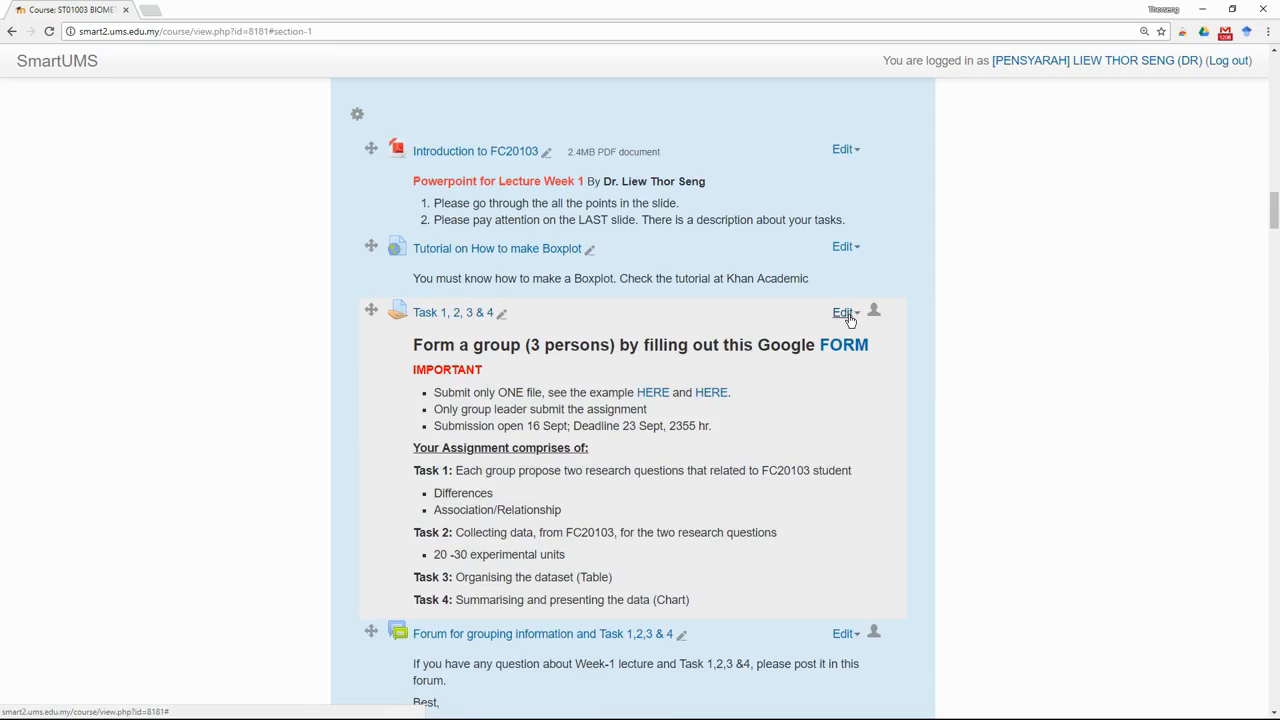
pyautogui.click(844, 312)
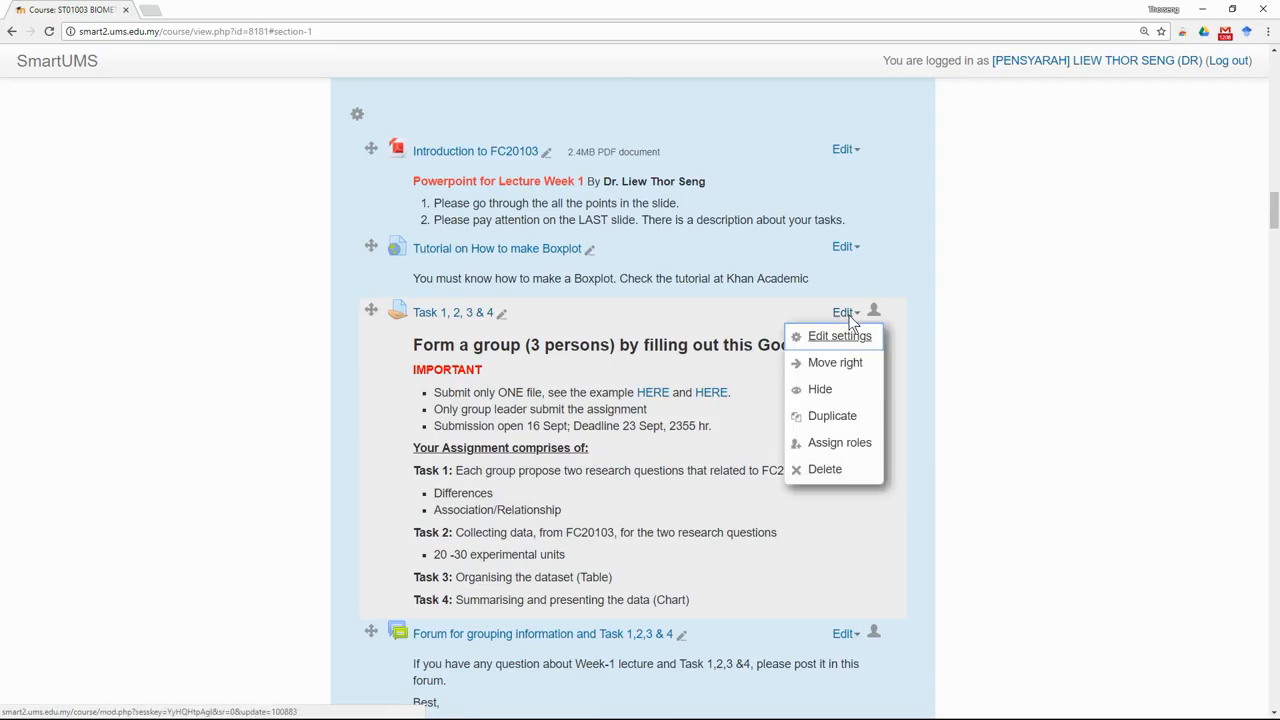
pyautogui.moveTo(840, 336)
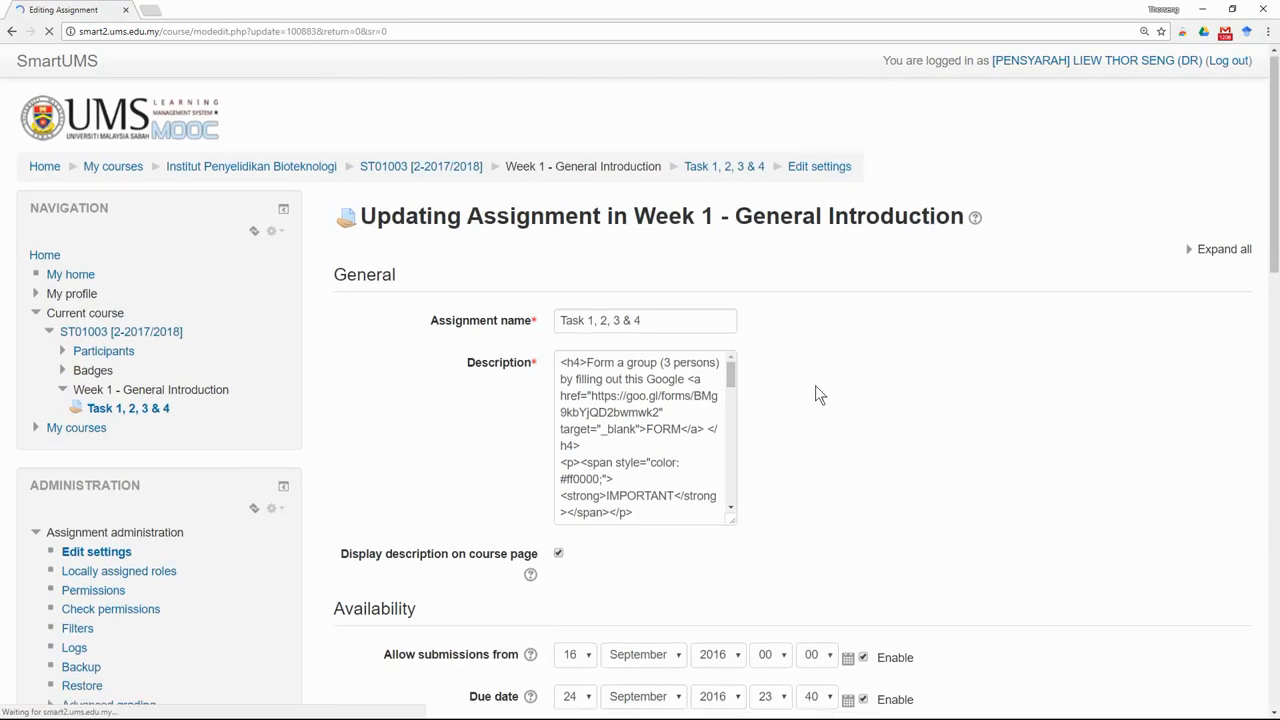
# - Set Allow submissions from to 16 February 2018 and the due date year to 2018
pyautogui.scroll(-3)
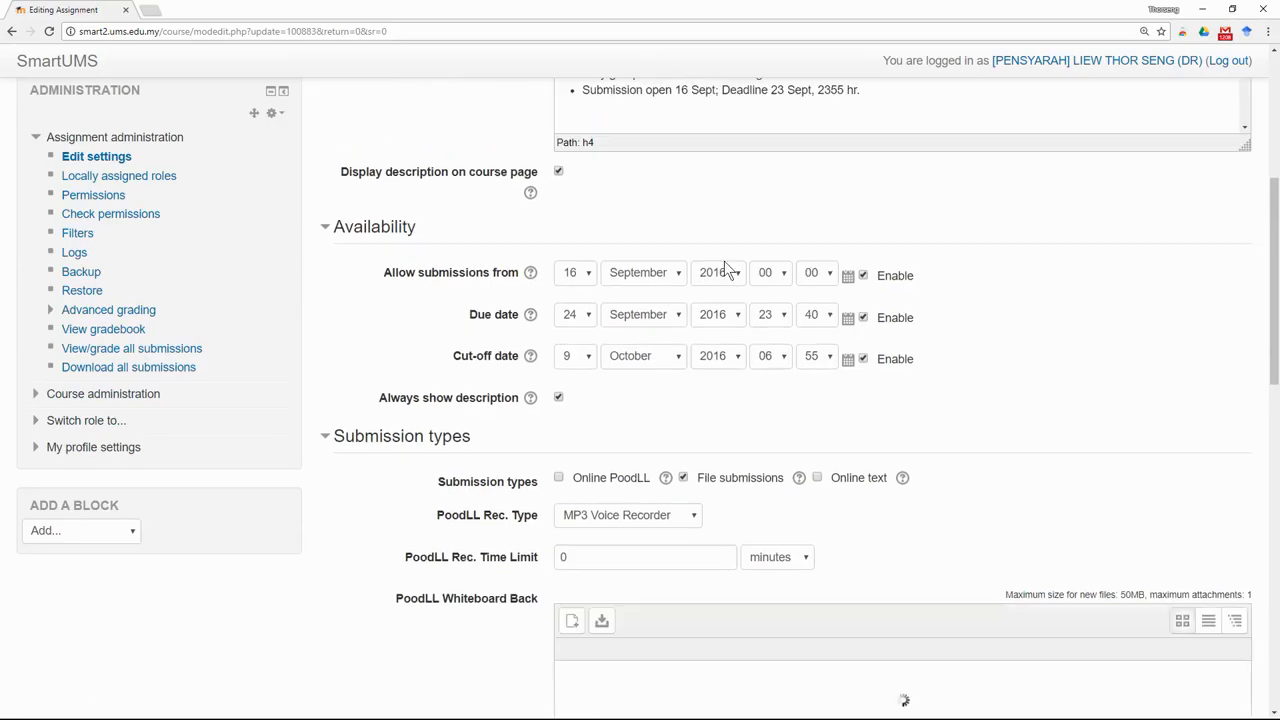
pyautogui.click(718, 272)
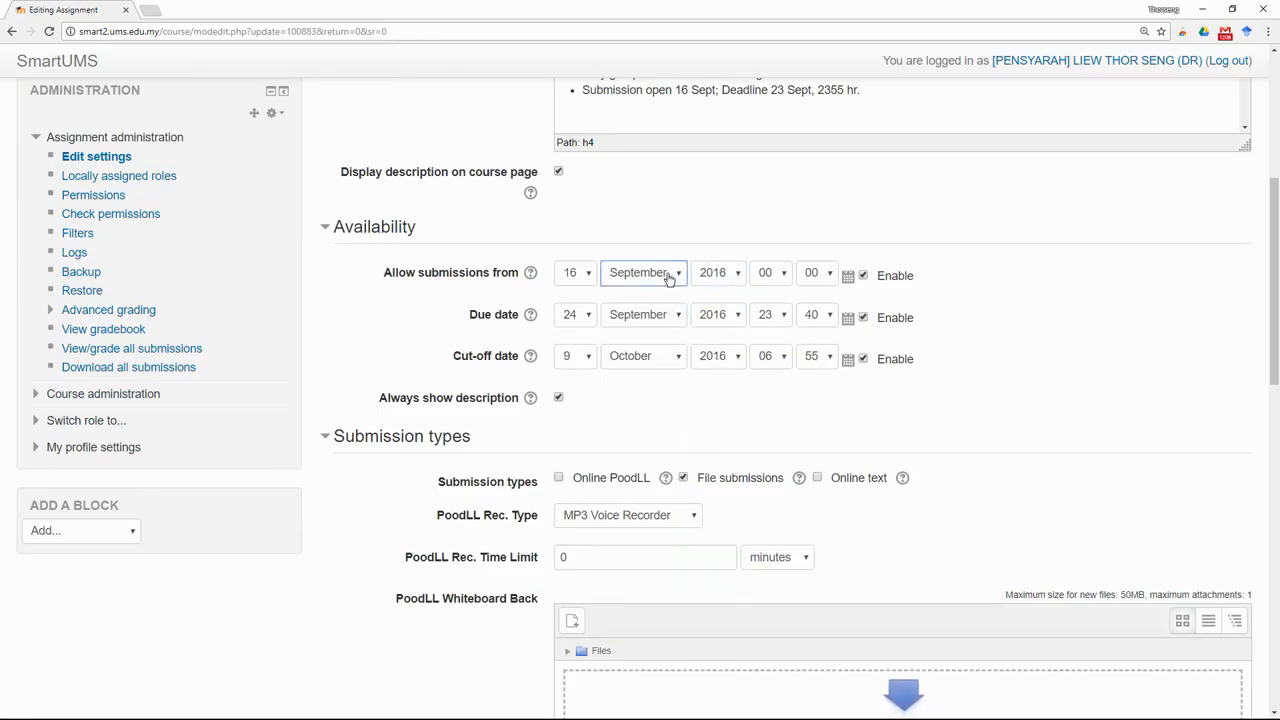
pyautogui.click(644, 272)
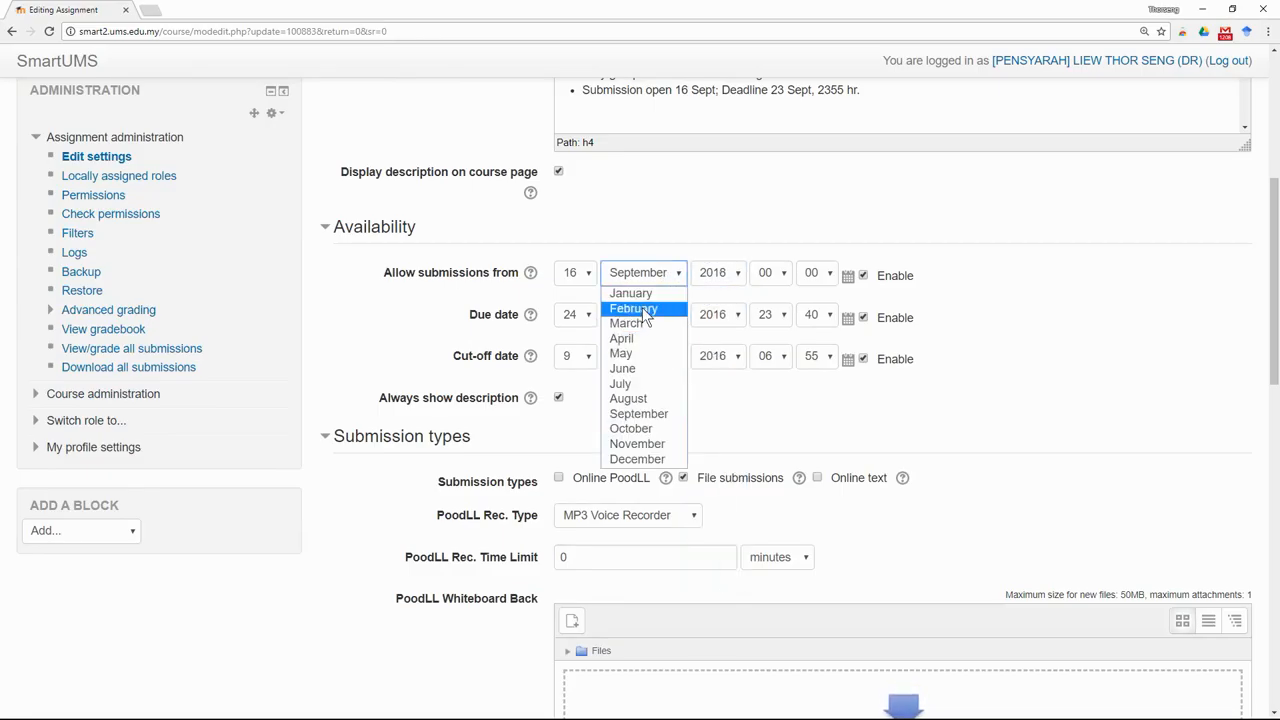
pyautogui.click(632, 308)
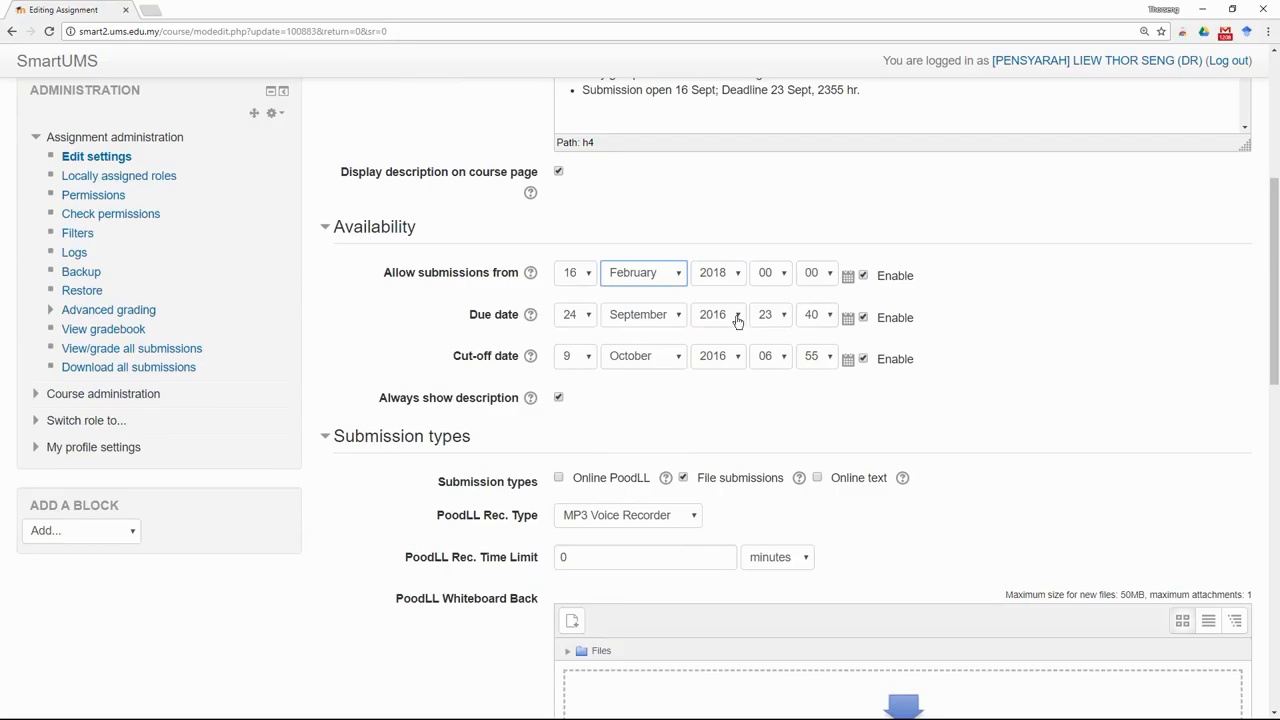
pyautogui.click(718, 314)
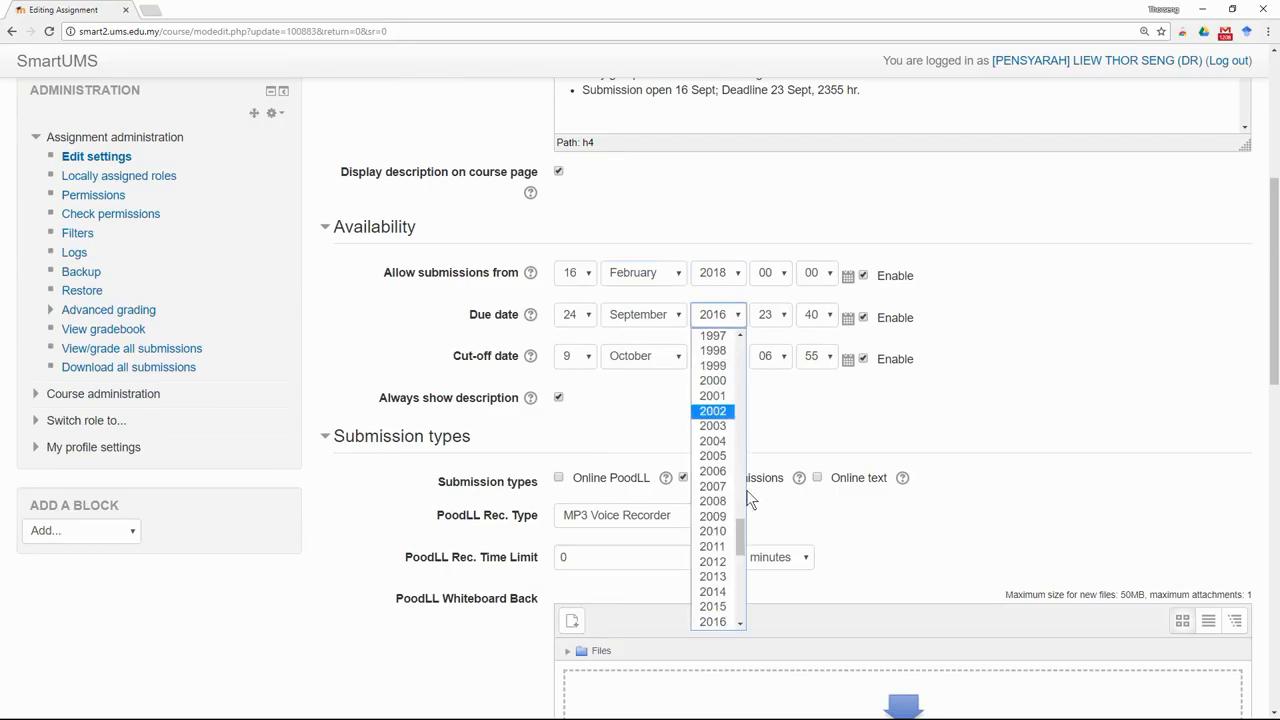
pyautogui.click(712, 530)
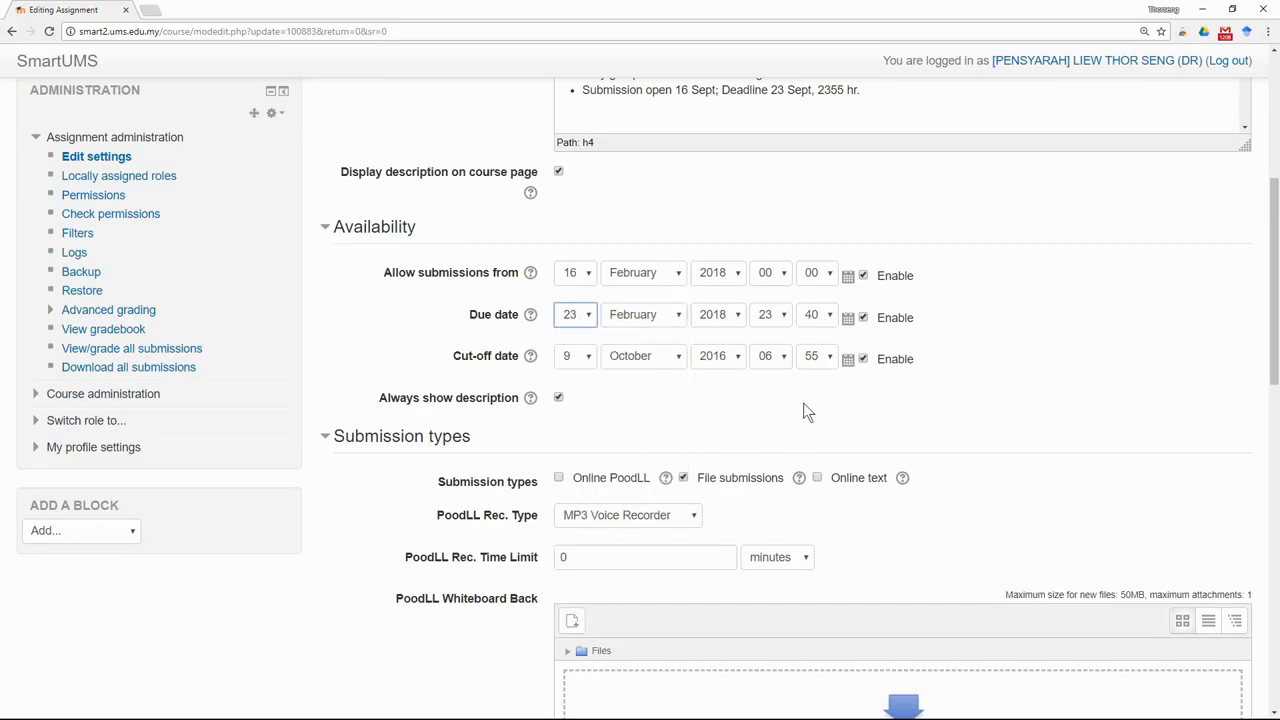
pyautogui.moveTo(722, 360)
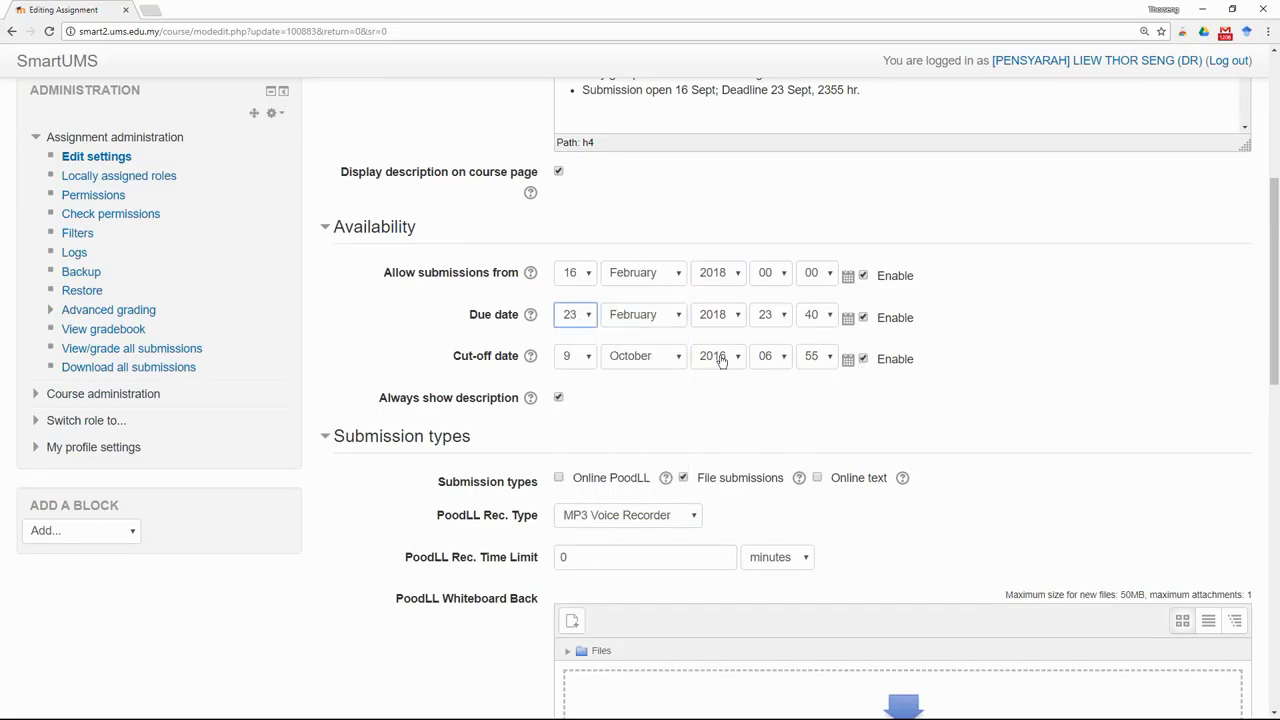
# - Set the cut-off date to 2 March 2018
pyautogui.click(718, 356)
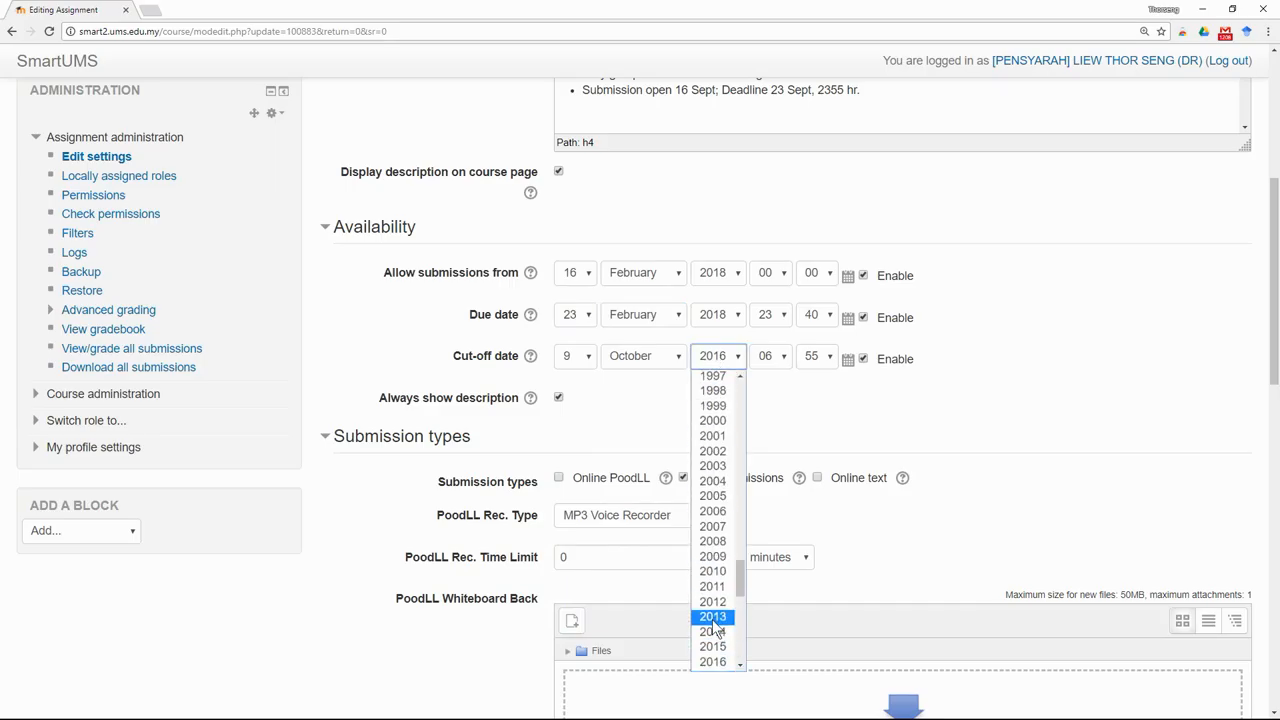
pyautogui.click(644, 356)
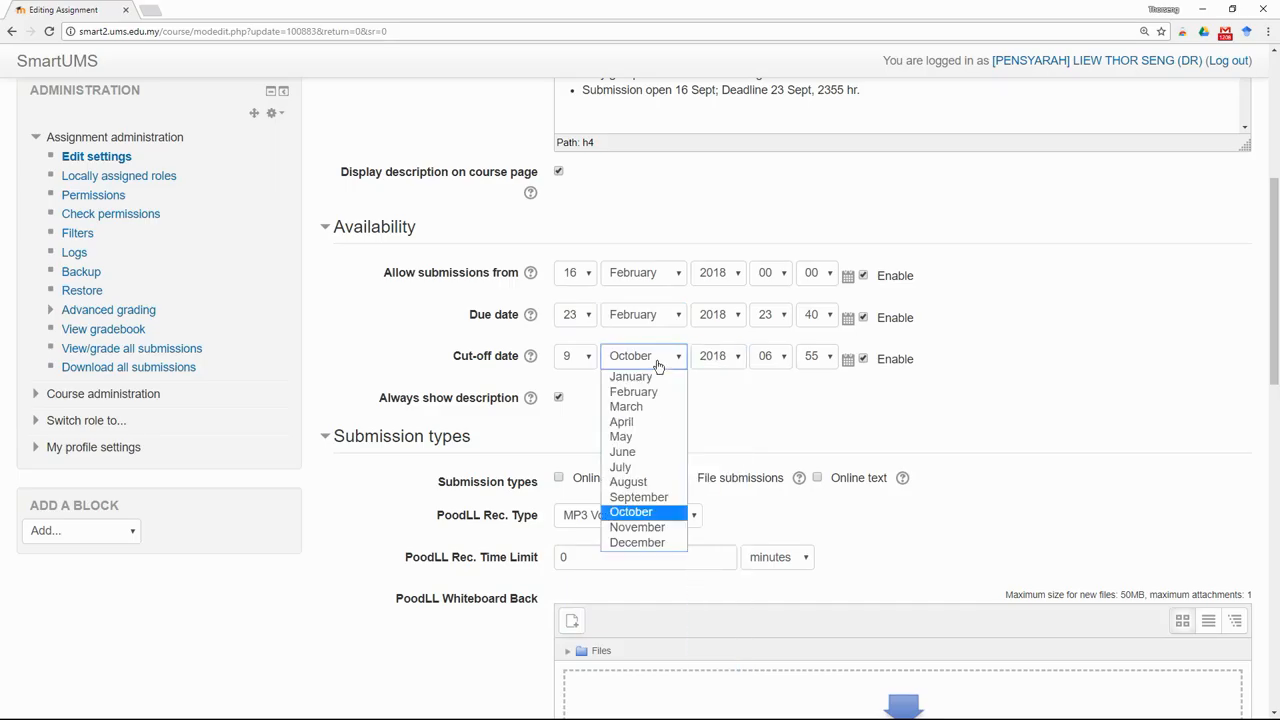
pyautogui.moveTo(632, 390)
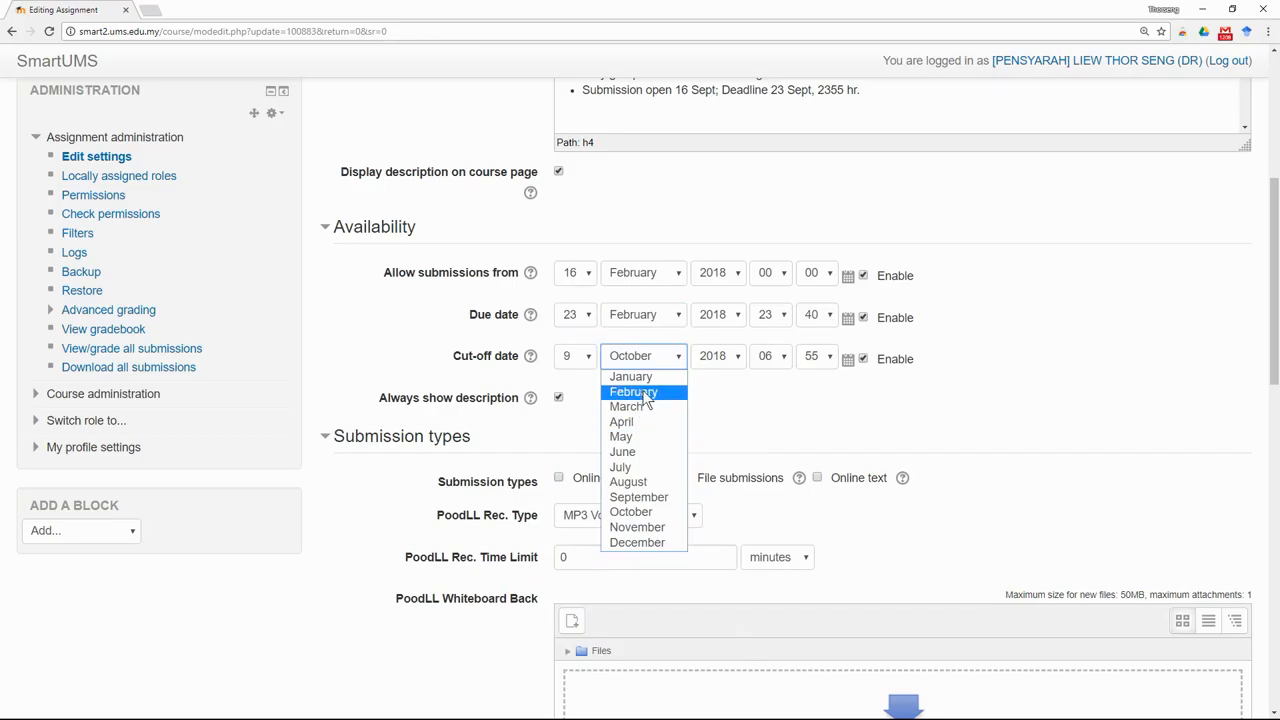
pyautogui.click(576, 356)
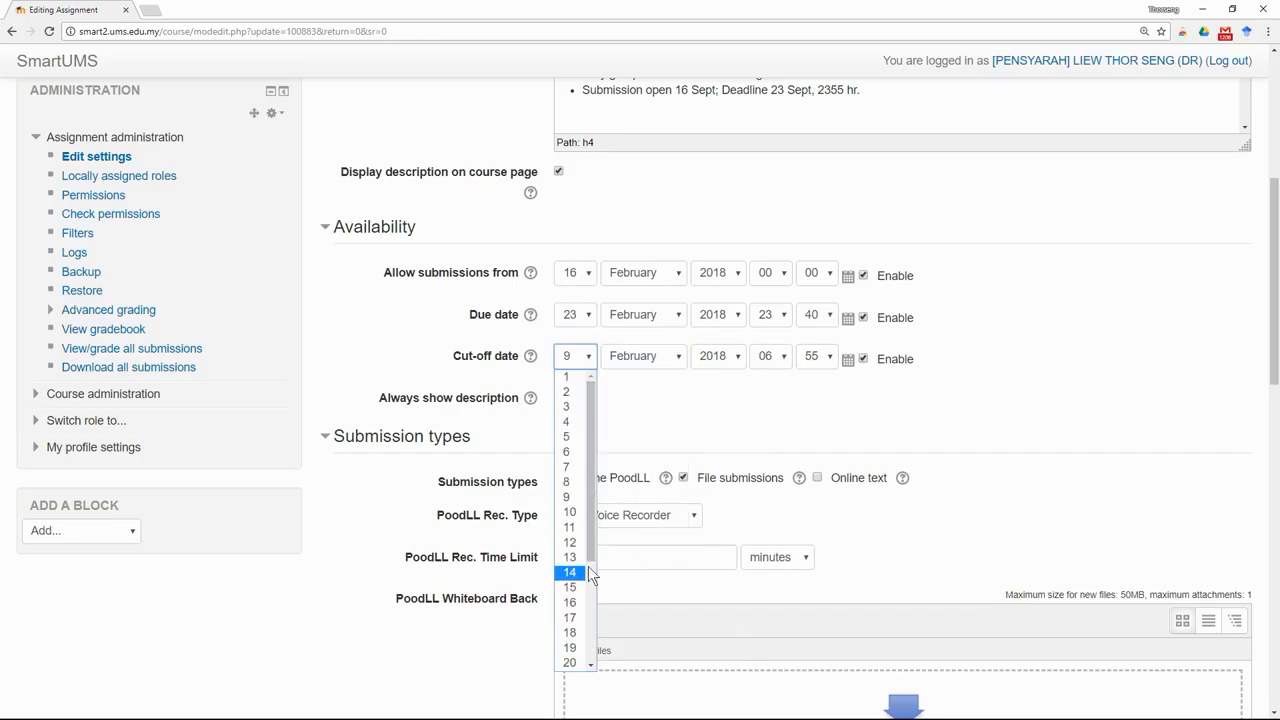
pyautogui.scroll(-3)
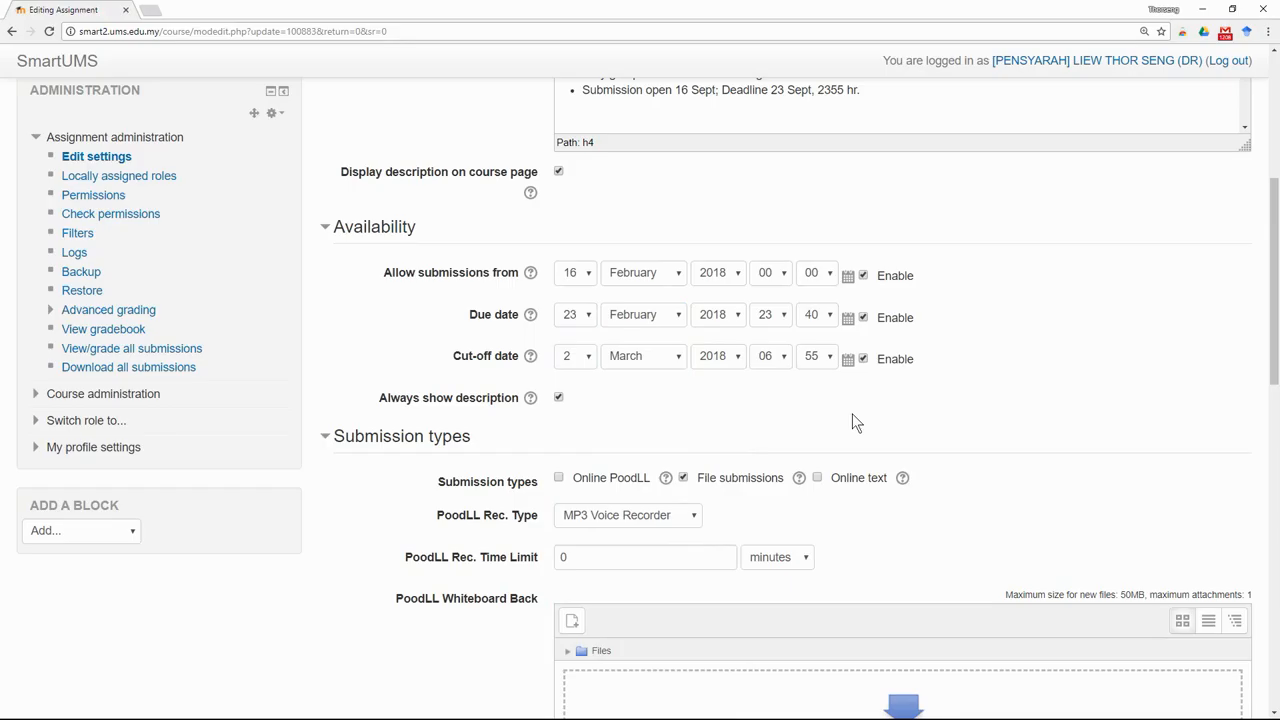
pyautogui.scroll(-3)
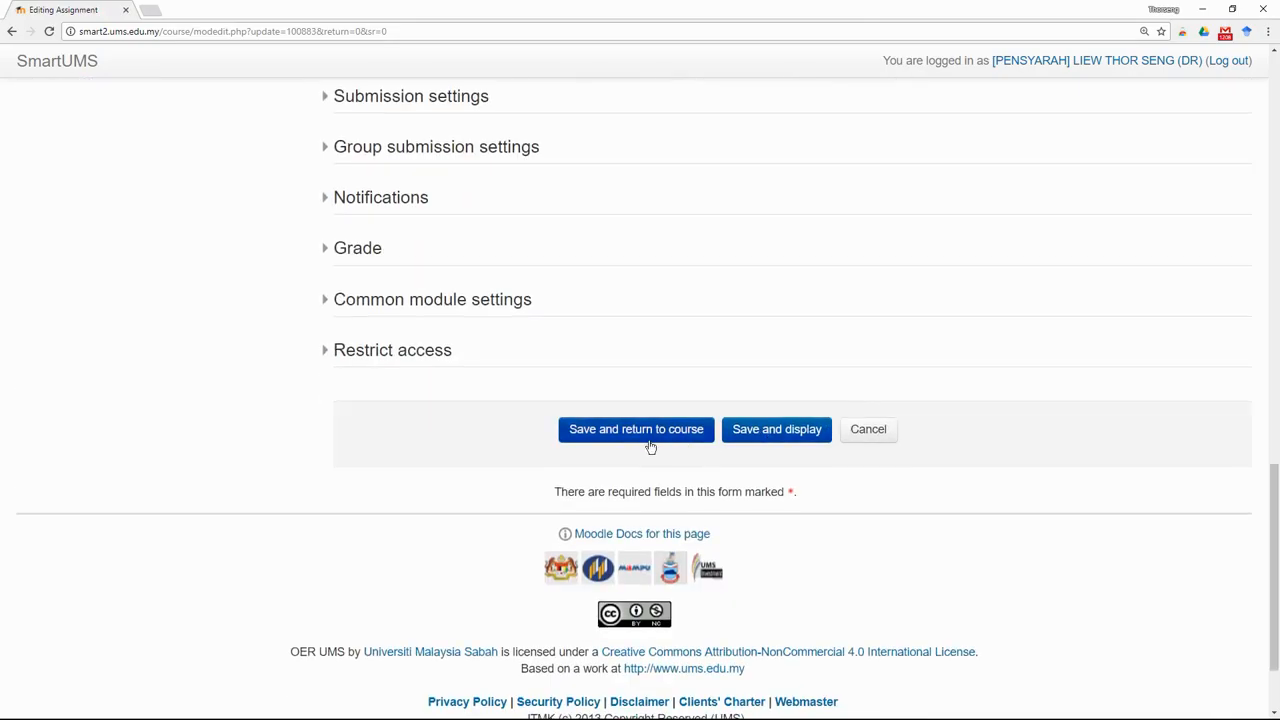
# - Save the assignment's new 2018 dates and return to the course page at Week 1
pyautogui.click(636, 428)
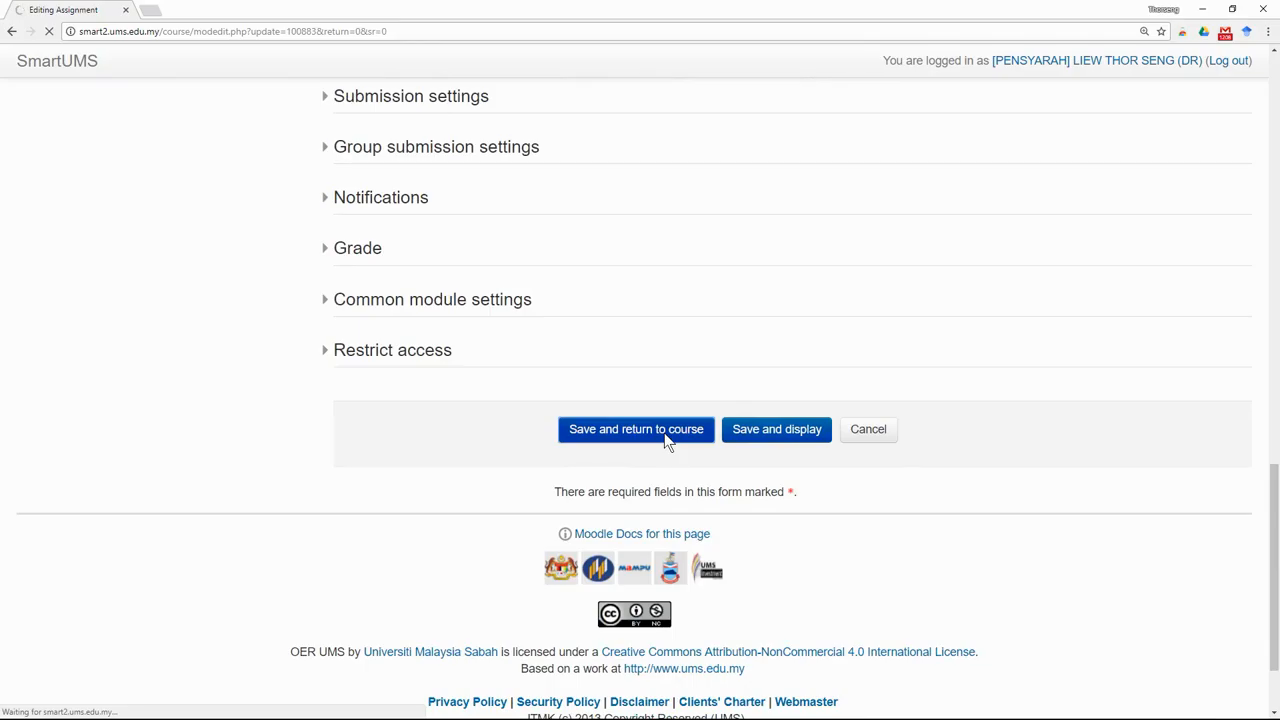
pyautogui.click(636, 428)
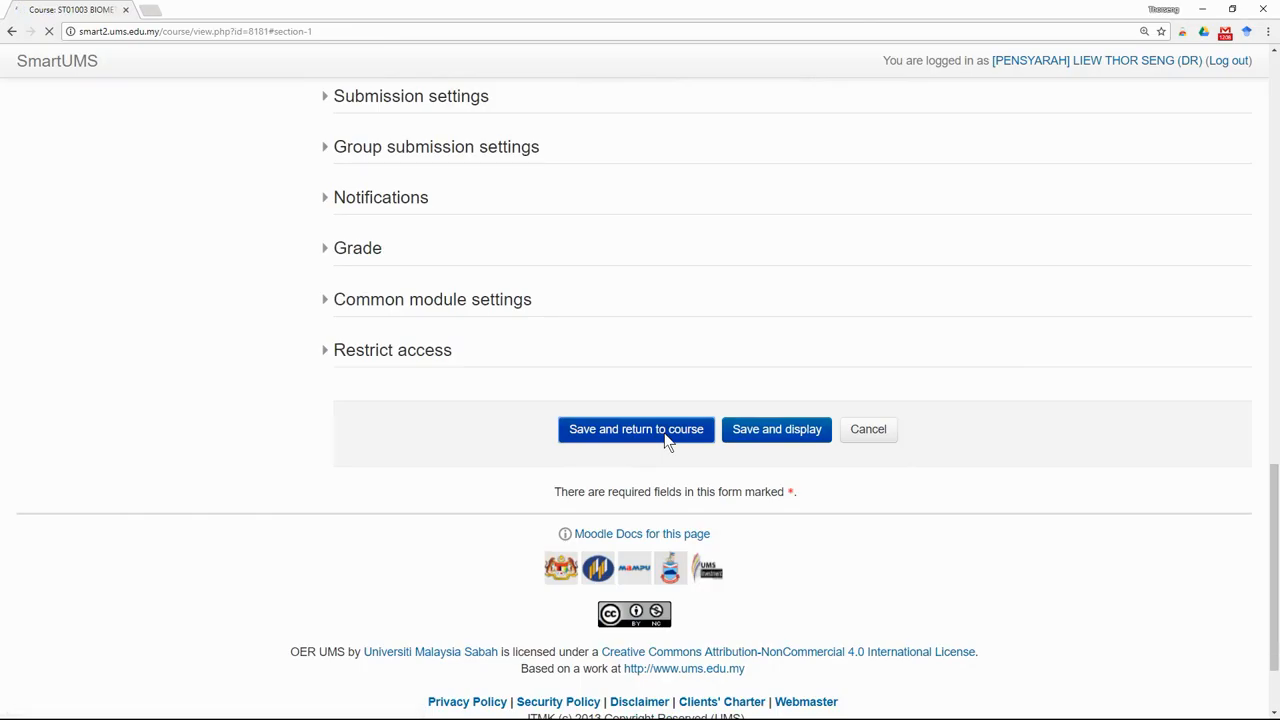
pyautogui.click(636, 428)
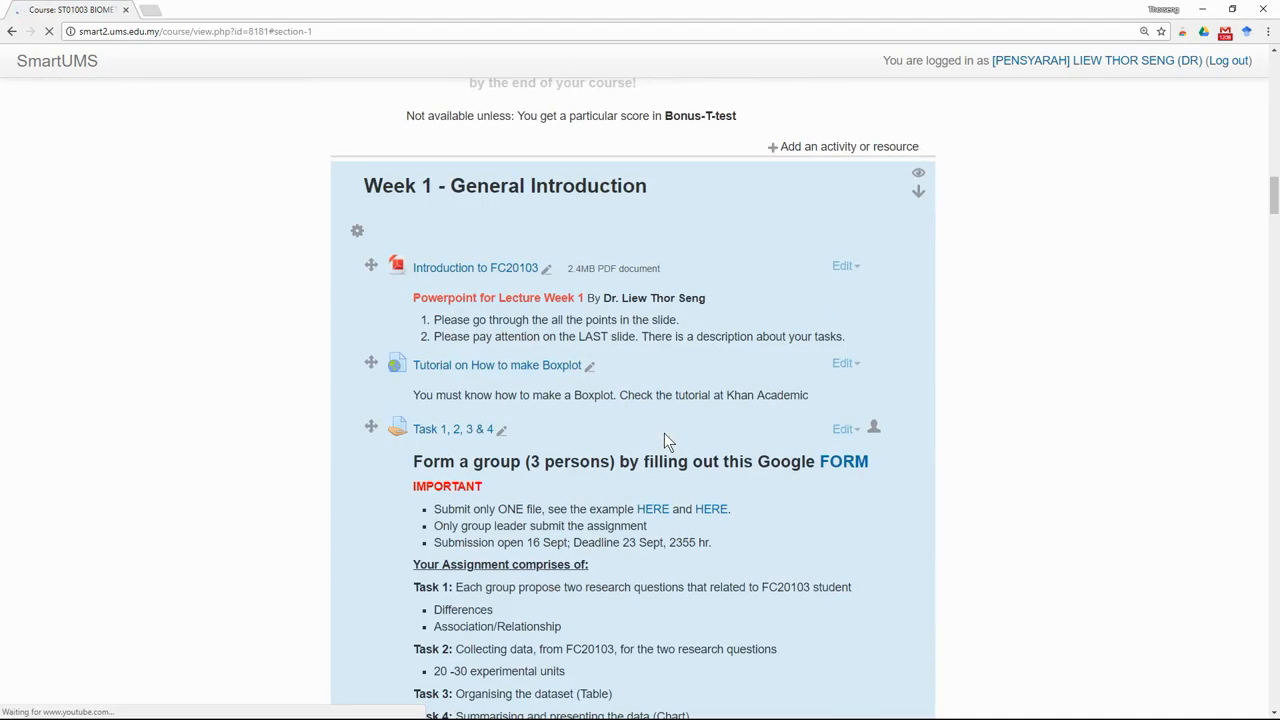
# - Scroll to the Week 1 grouping forum and bring up its Edit options
pyautogui.scroll(-3)
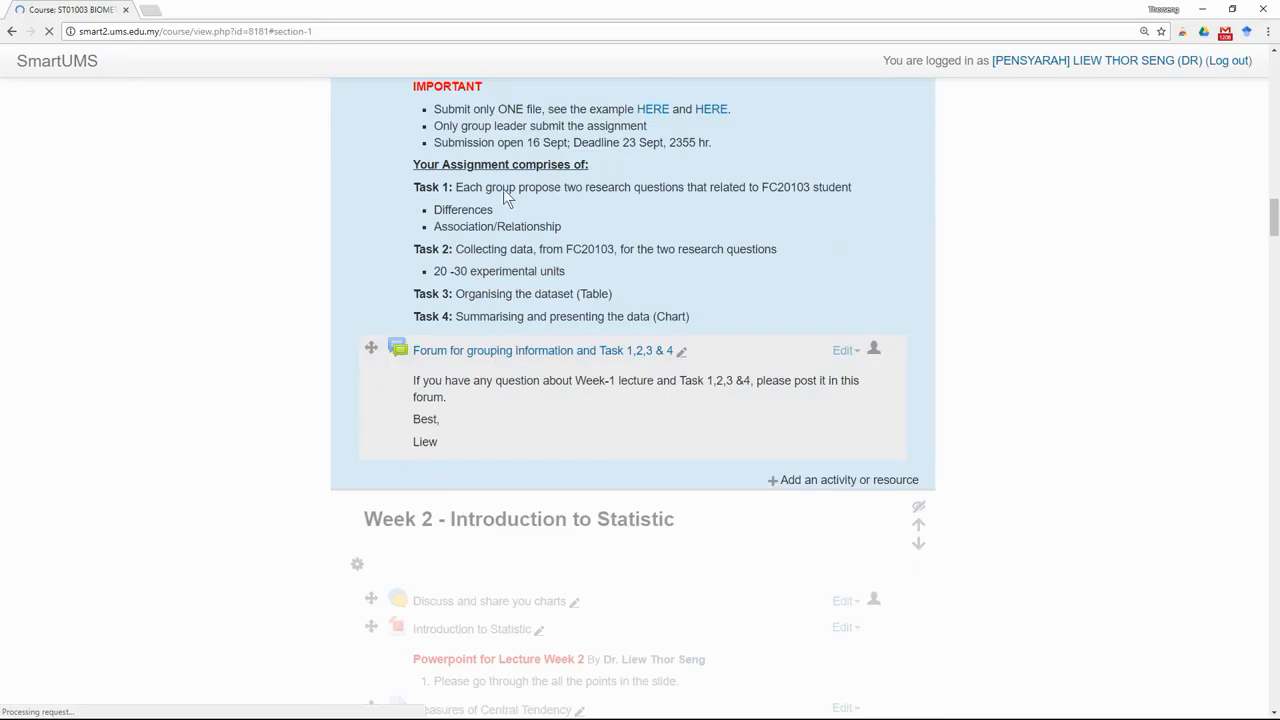
pyautogui.scroll(-3)
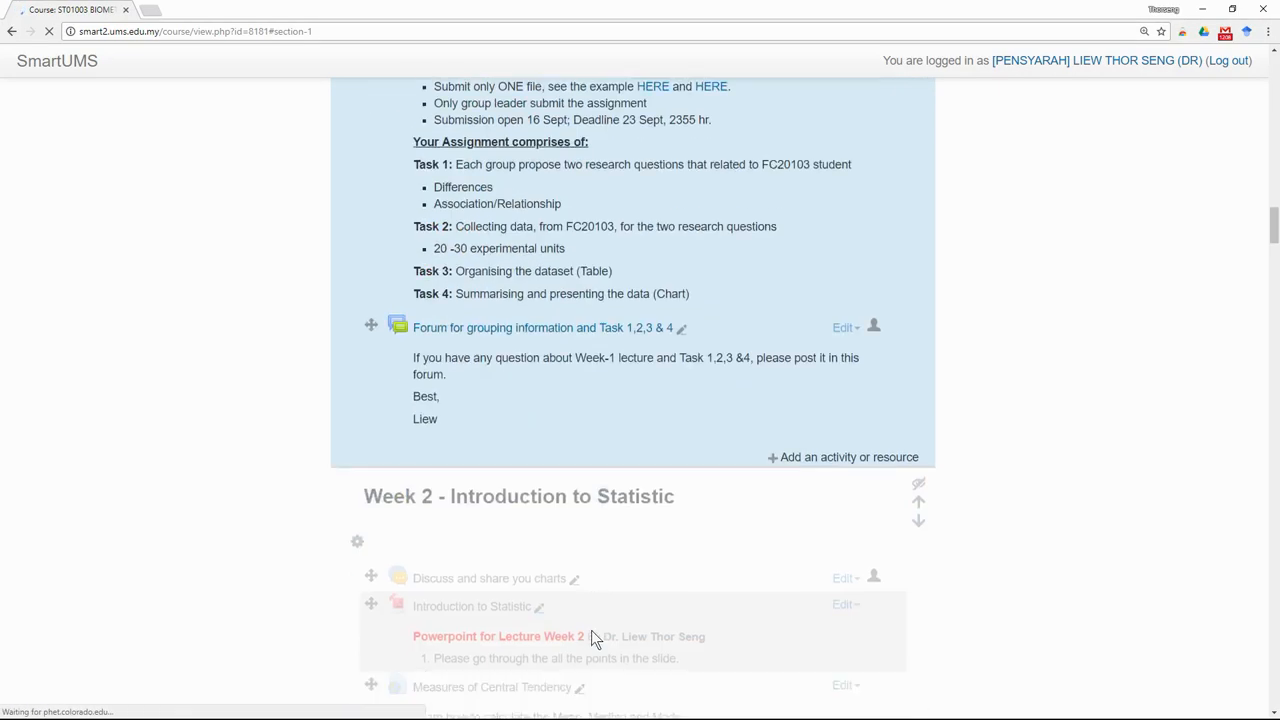
pyautogui.scroll(-3)
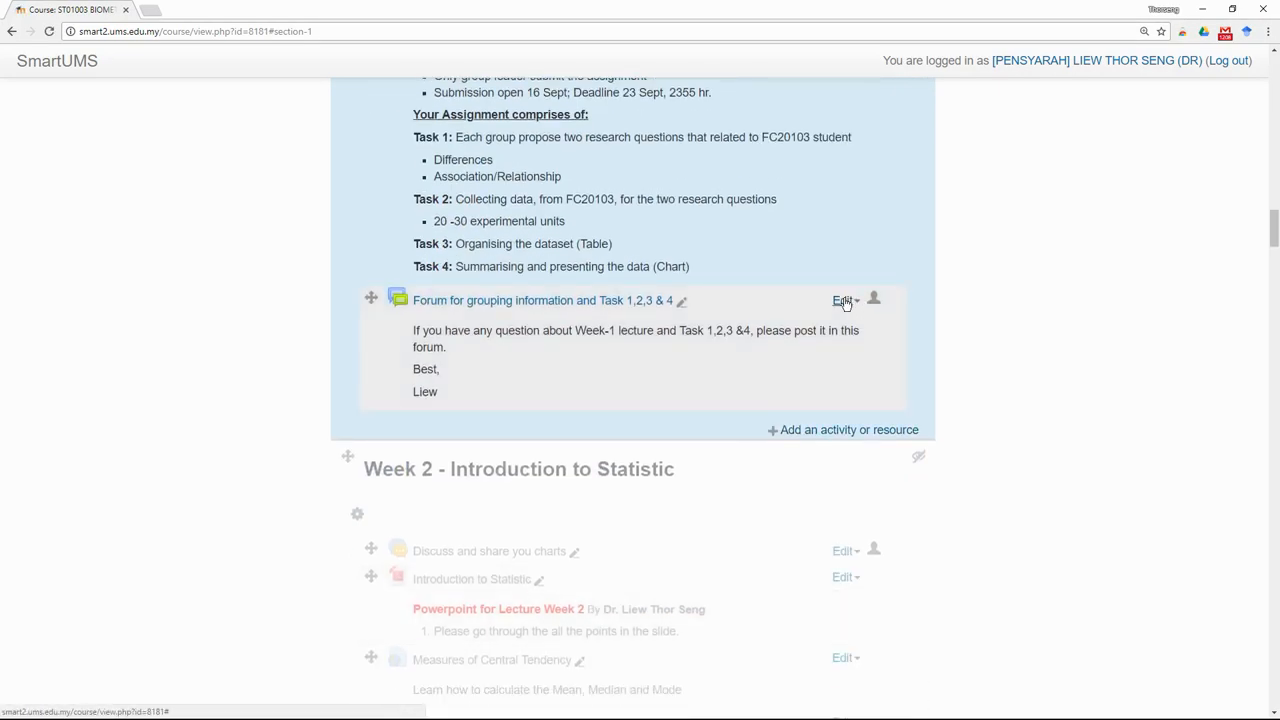
pyautogui.click(844, 300)
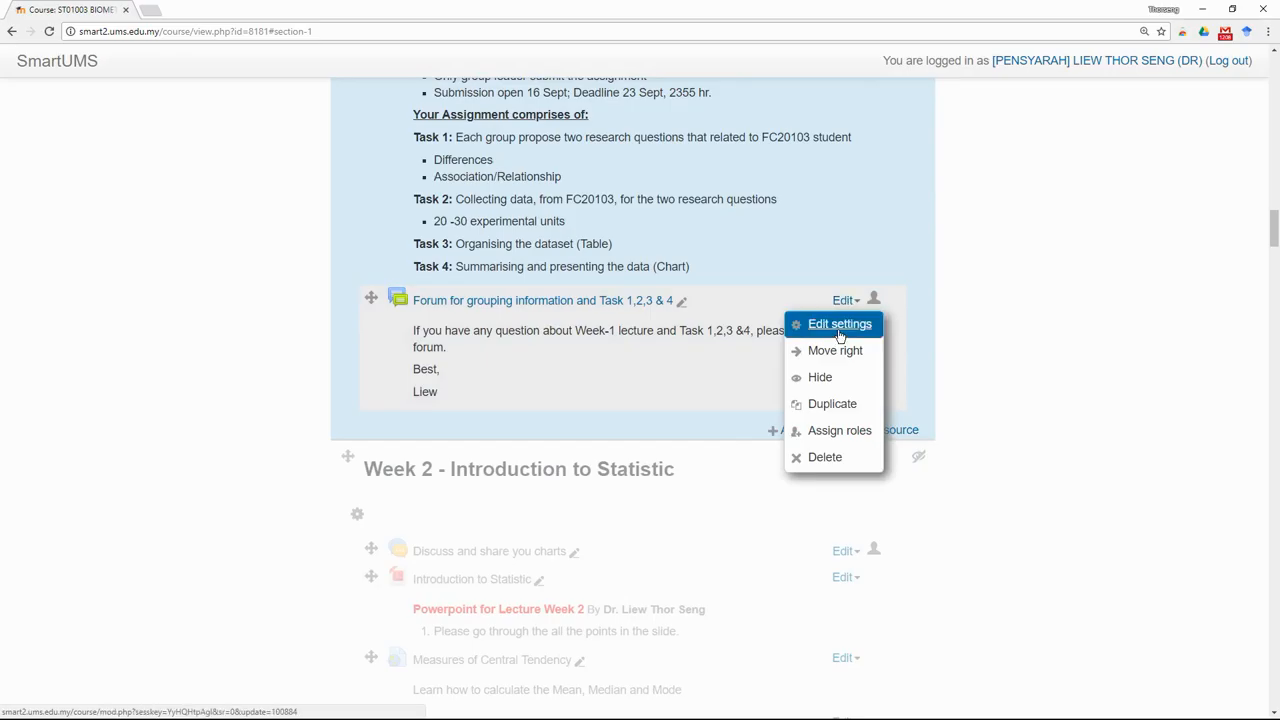